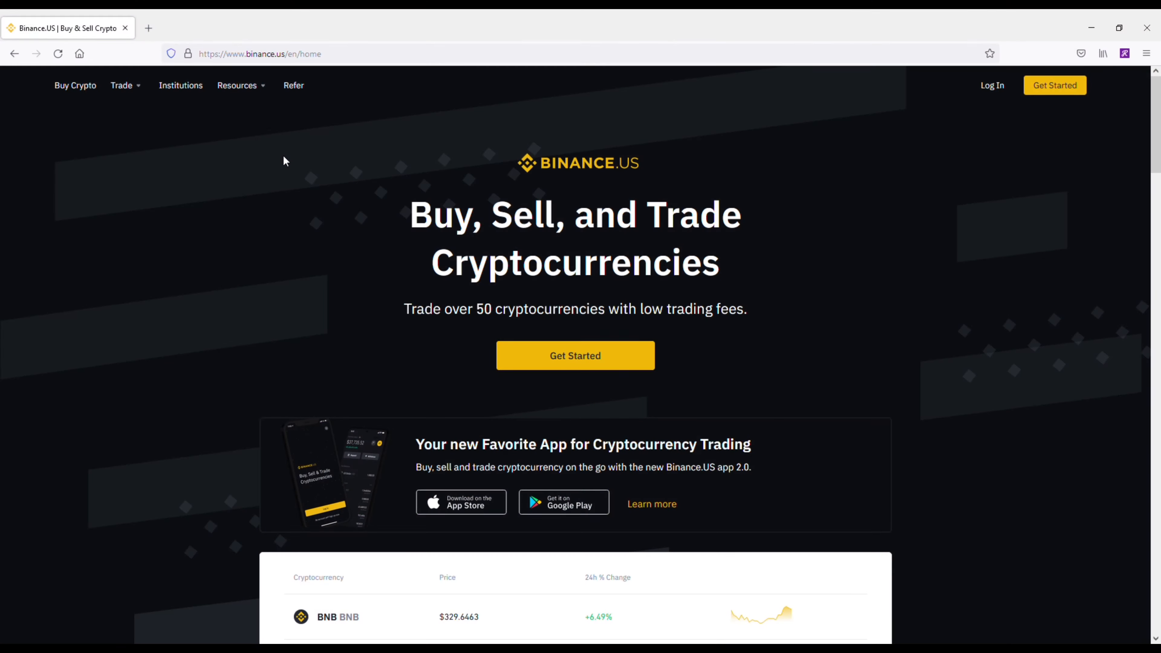
pyautogui.moveTo(115, 427)
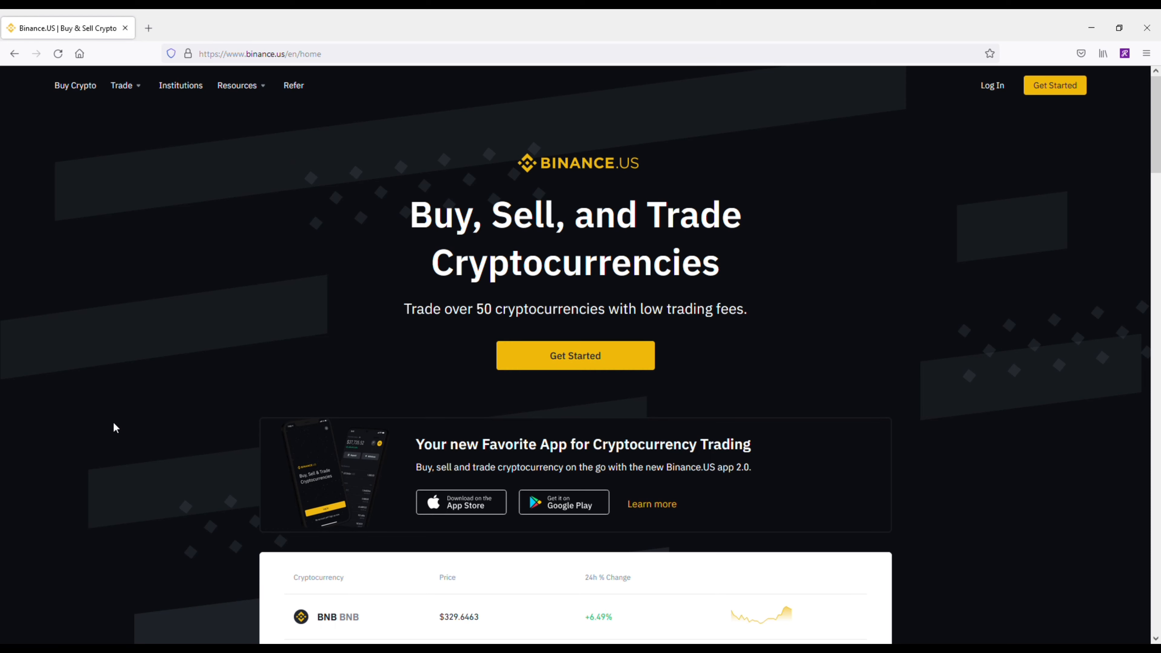
pyautogui.moveTo(116, 460)
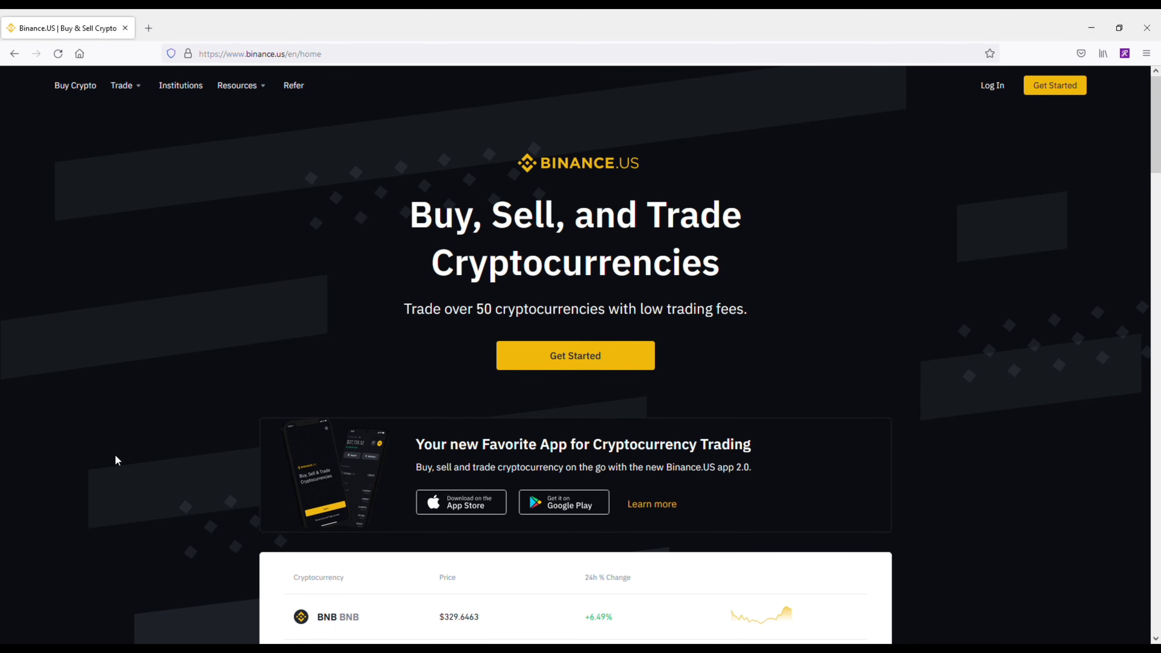
# - Go to the Coinbase Trade page listing tradable assets
pyautogui.scroll(-3)
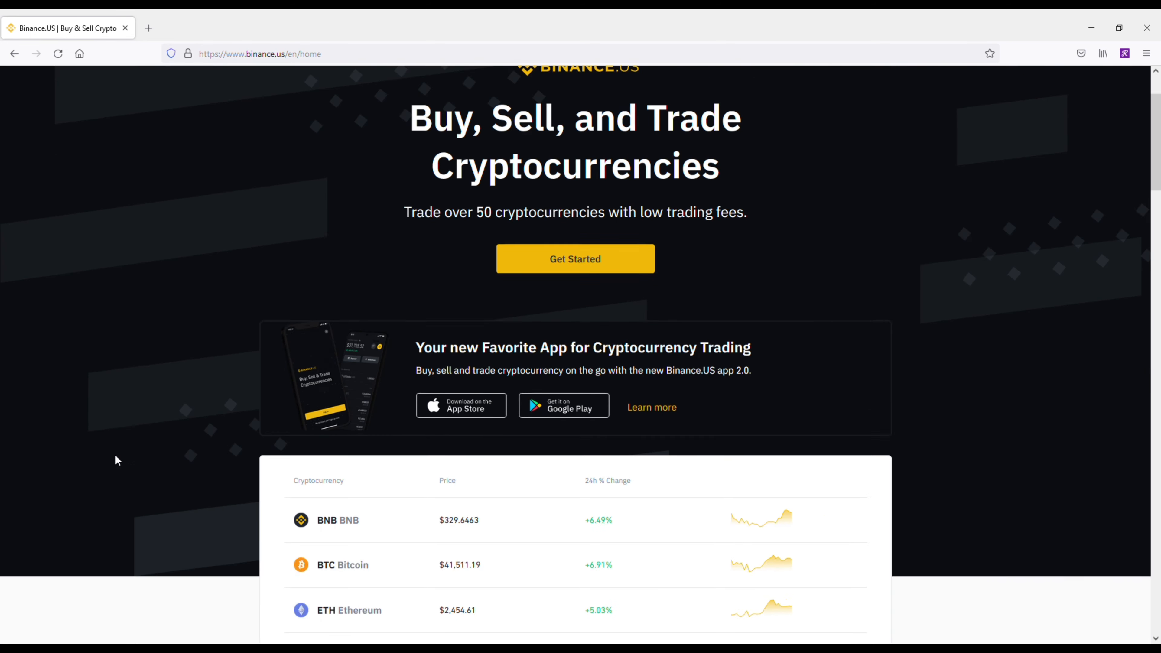
pyautogui.scroll(-3)
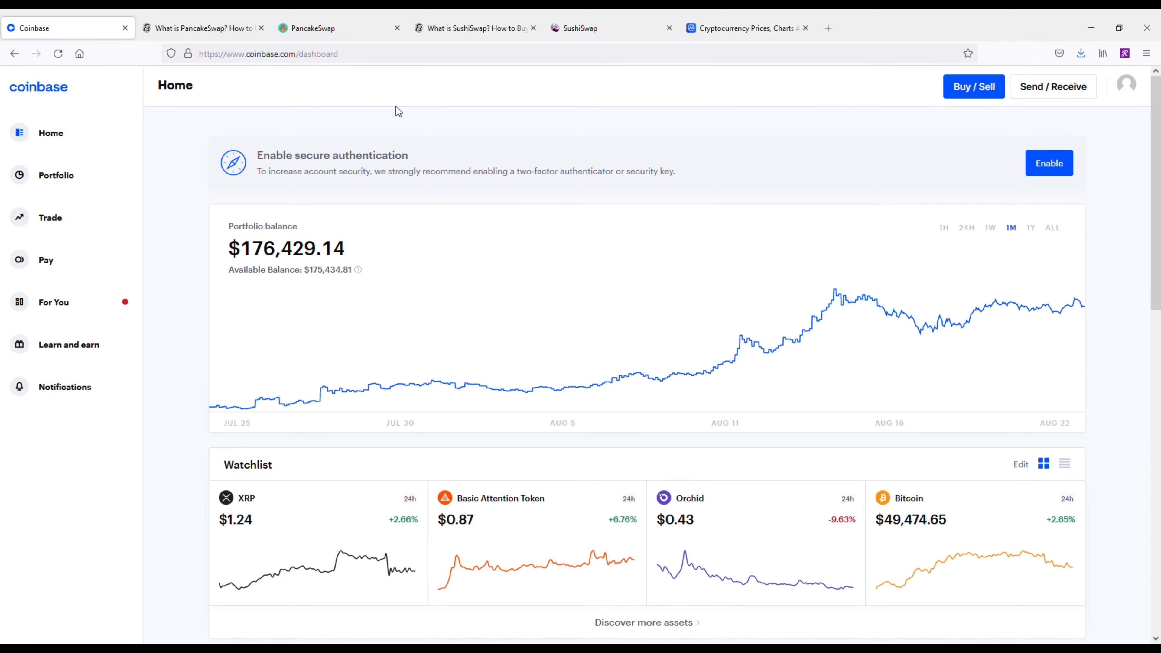
pyautogui.moveTo(519, 119)
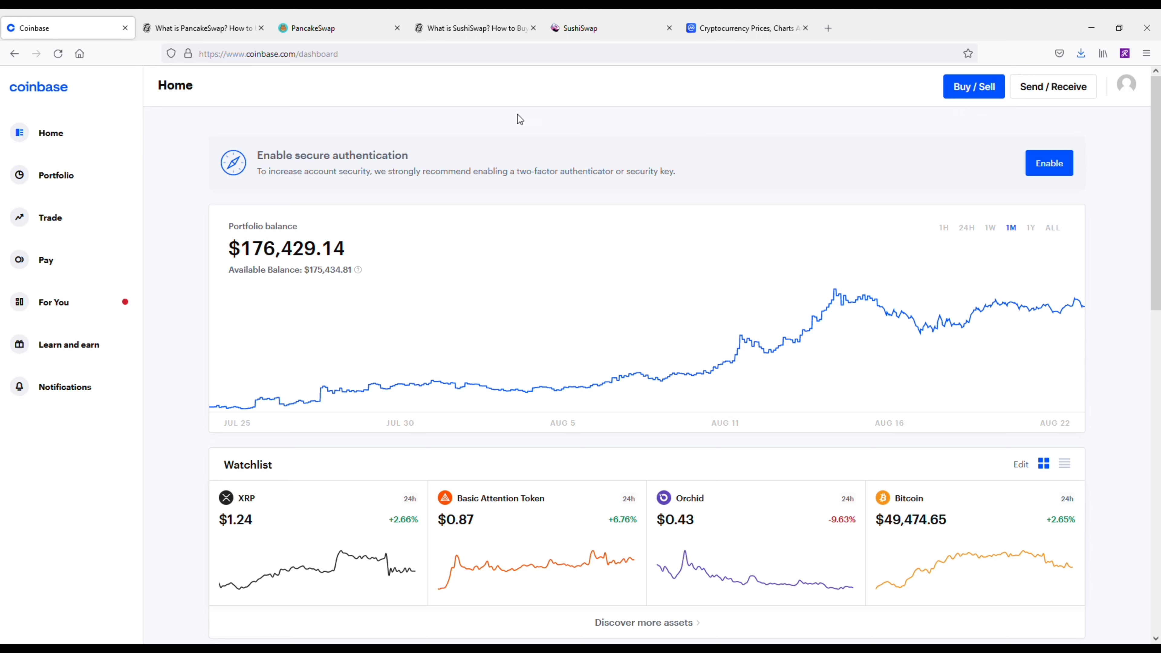
pyautogui.moveTo(263, 115)
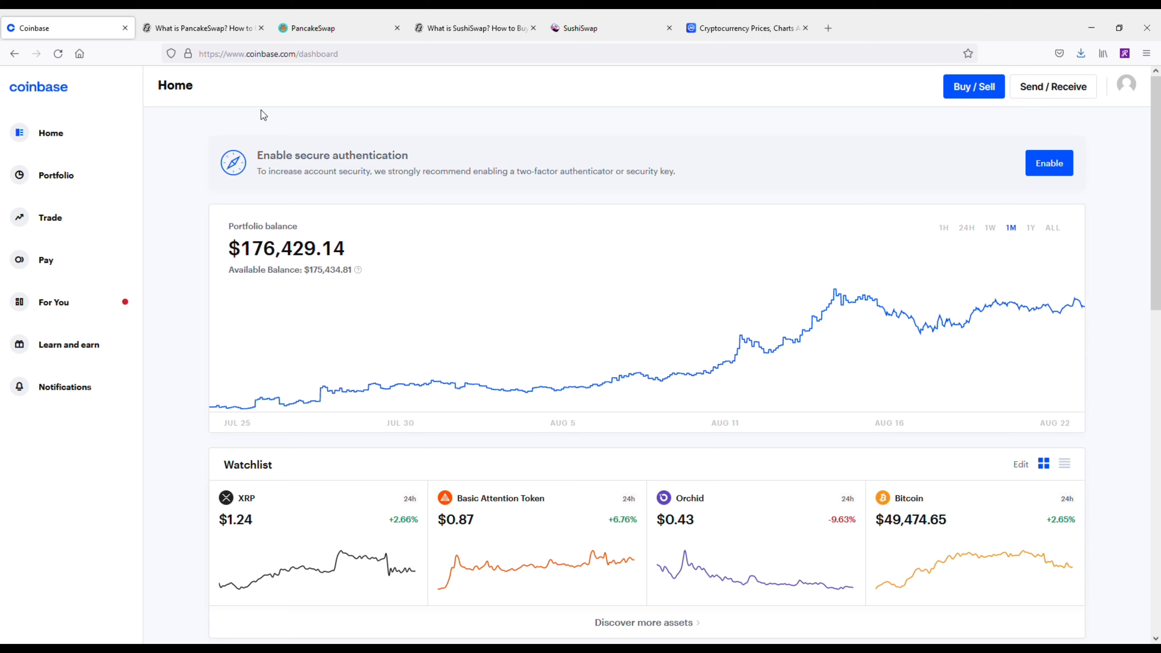
pyautogui.moveTo(80, 217)
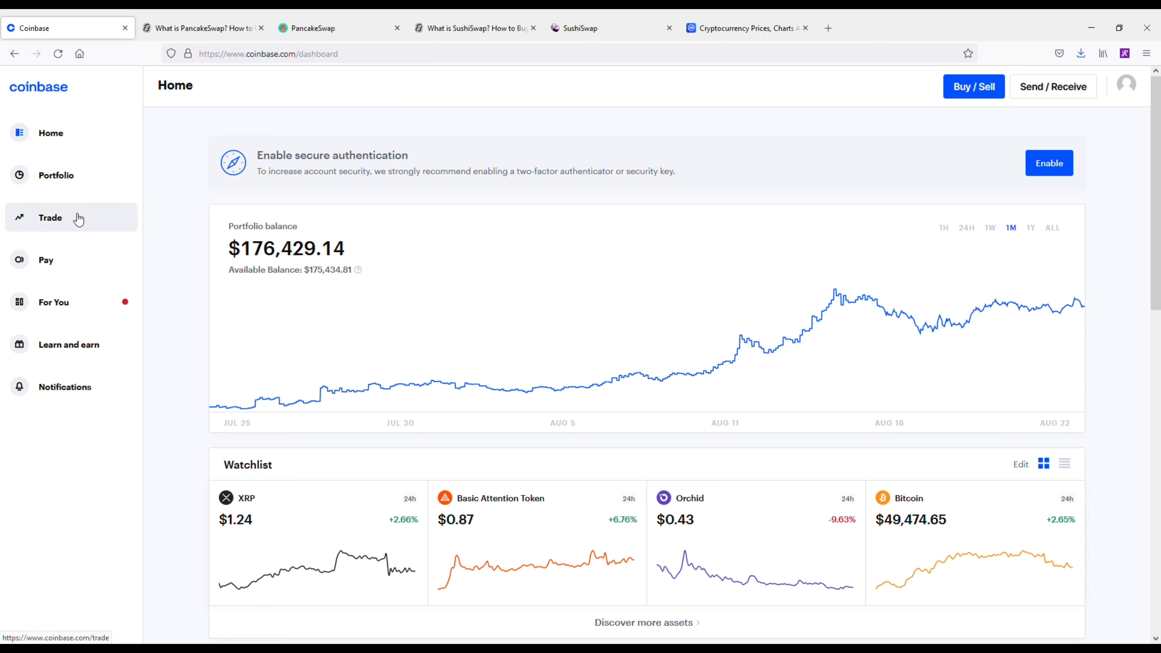
pyautogui.click(49, 218)
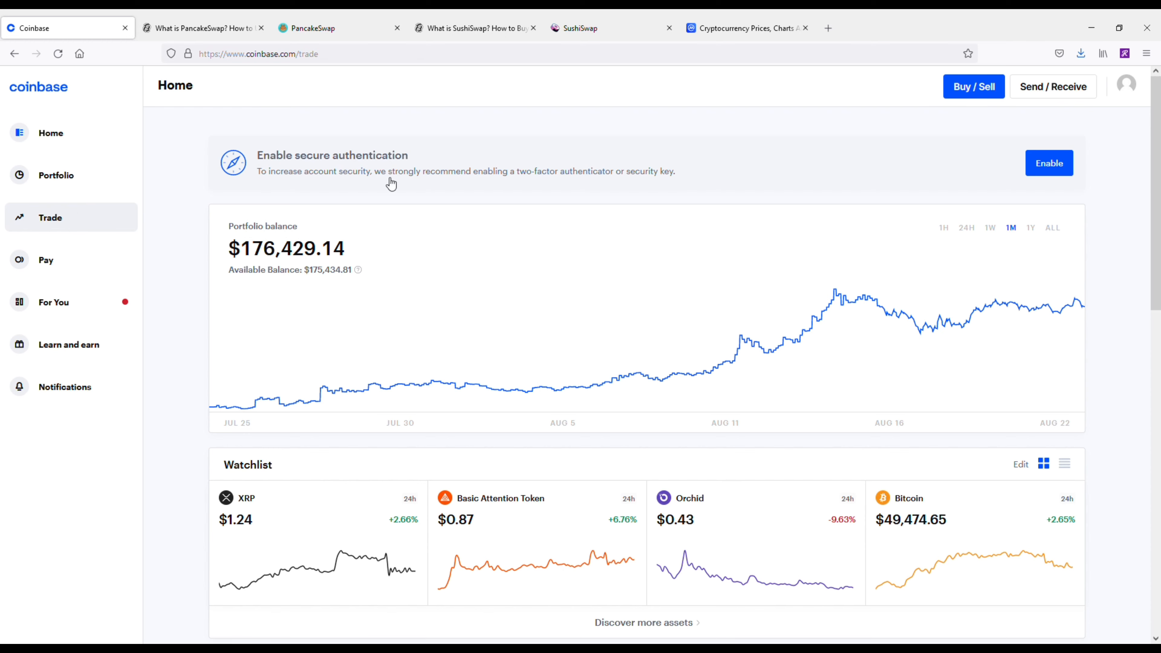
pyautogui.click(49, 217)
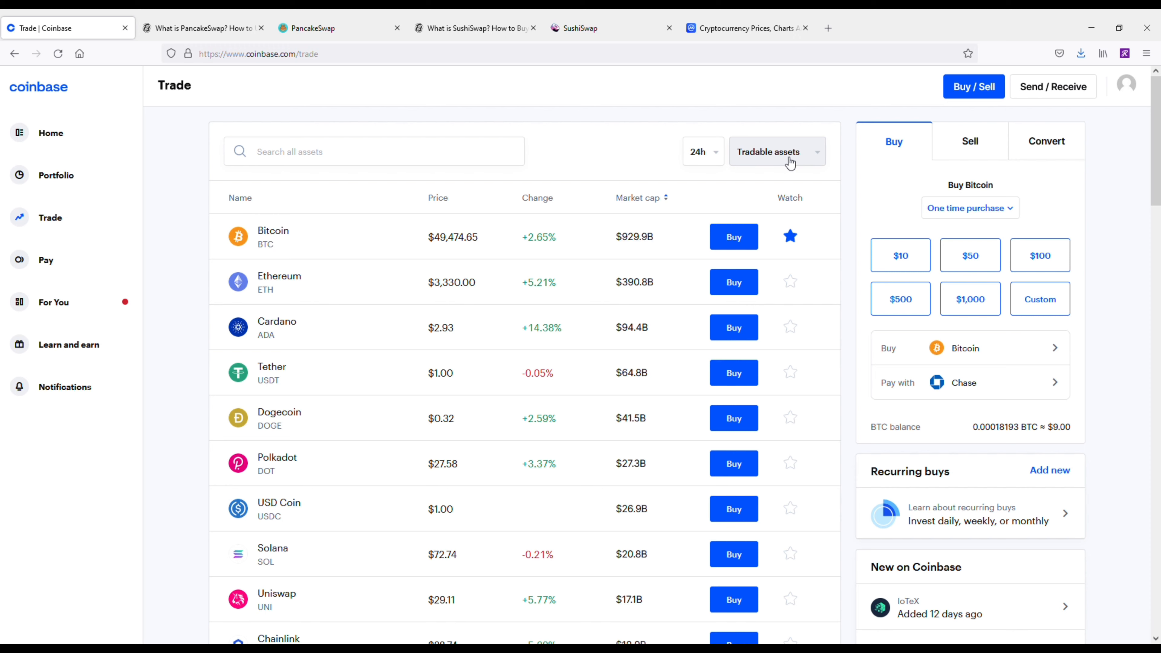
# - Set the asset filter to All assets and scroll down to PancakeSwap (CAKE) at $25.35
pyautogui.click(776, 151)
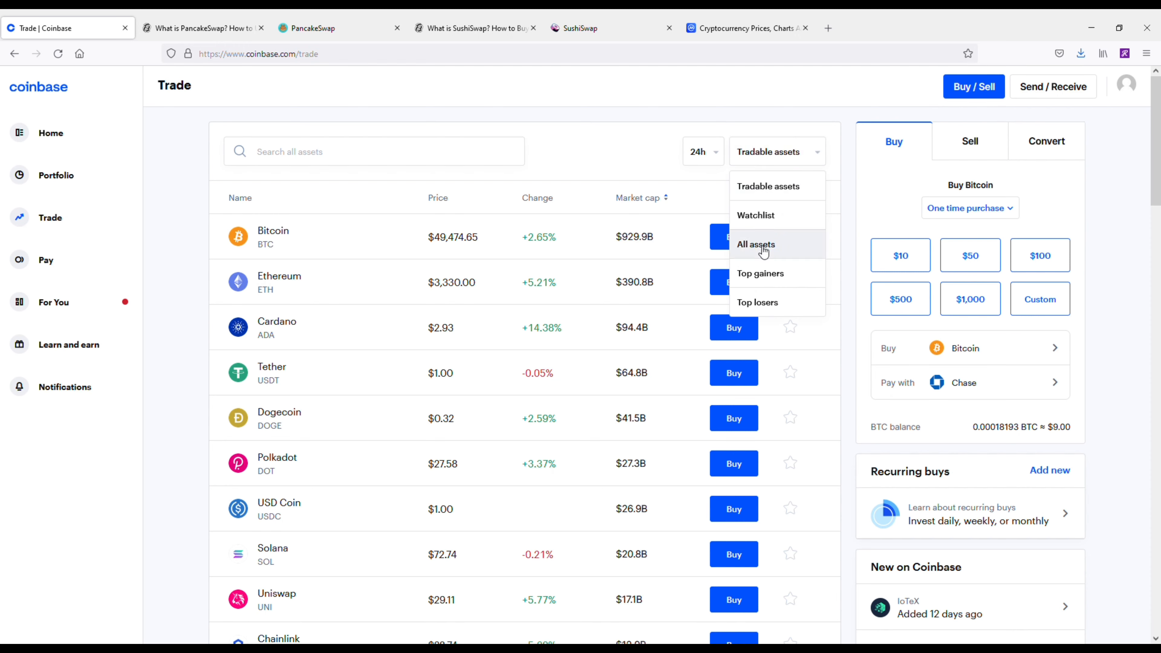
pyautogui.moveTo(271, 357)
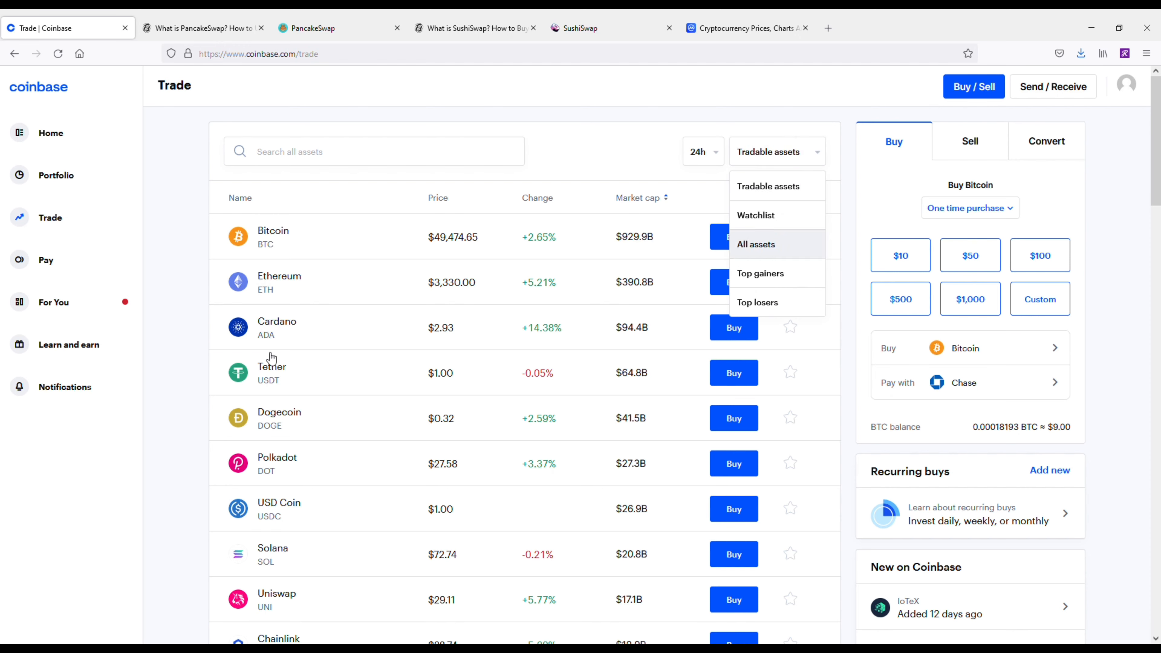
pyautogui.click(755, 244)
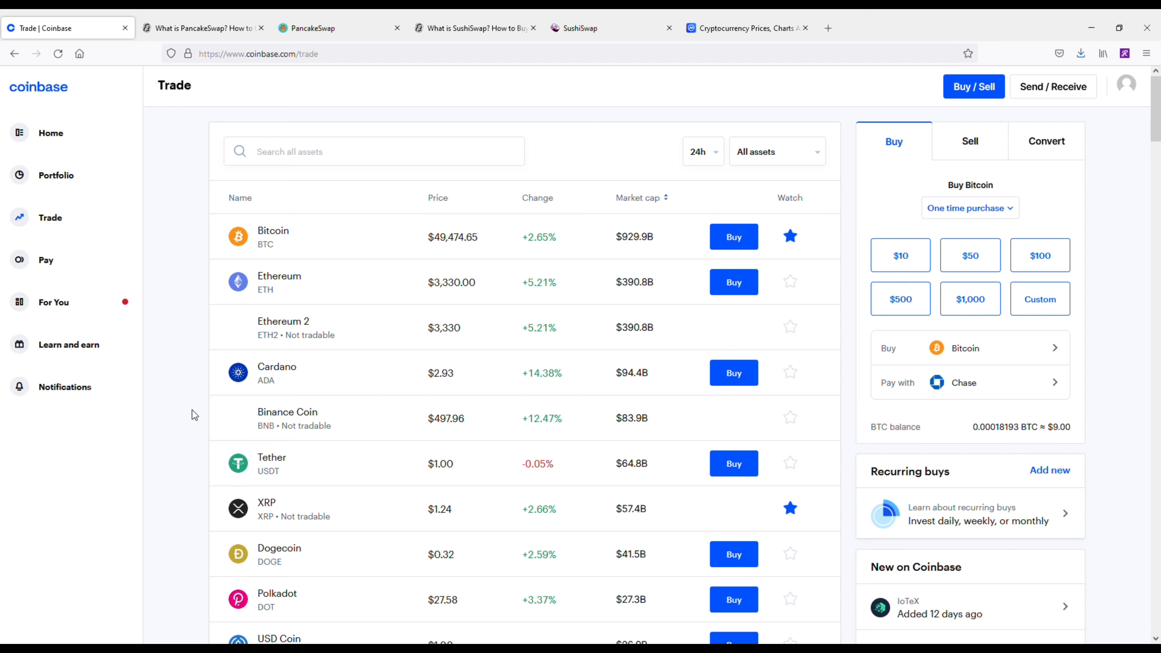
pyautogui.scroll(-3)
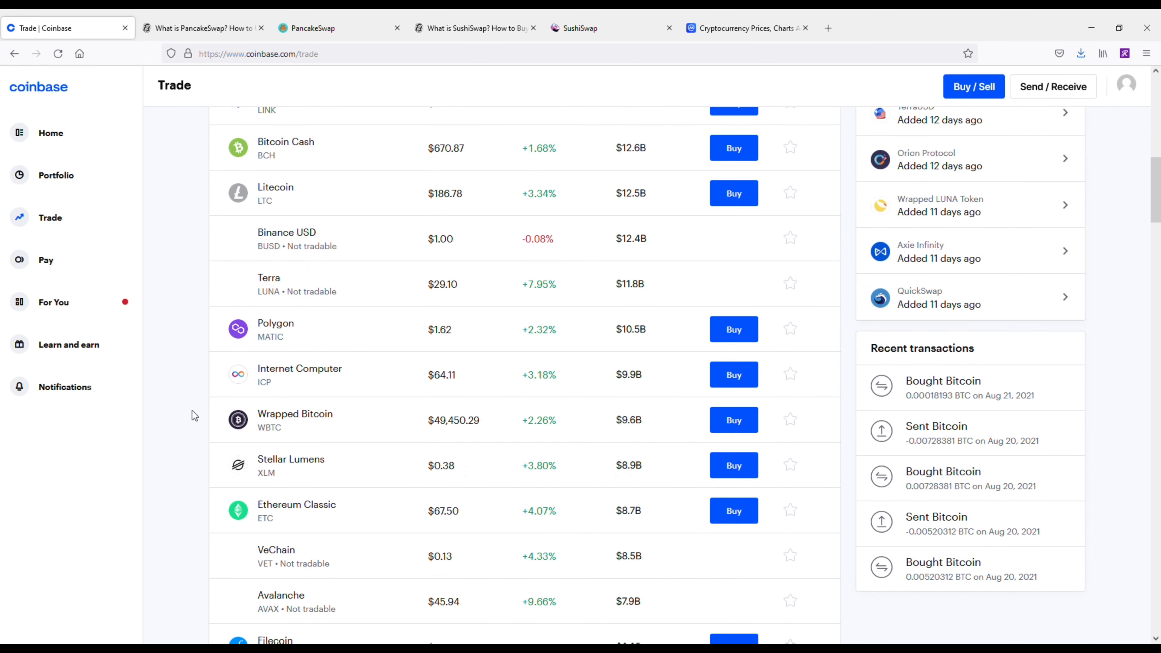
pyautogui.scroll(-3)
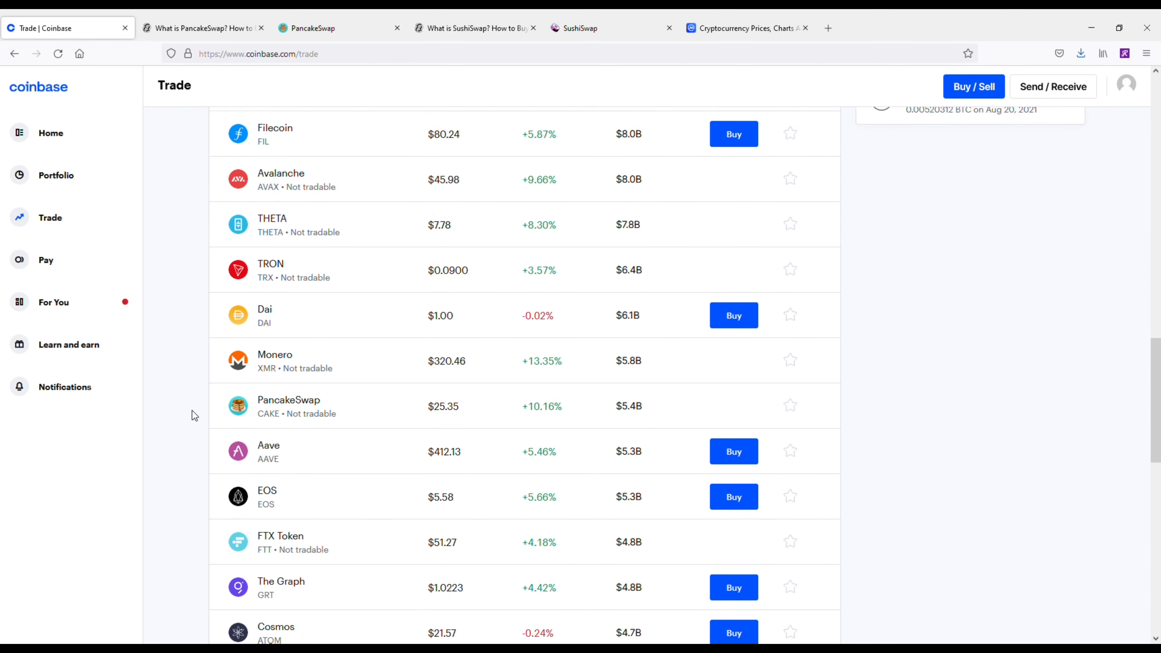
# - View PancakeSwap's price page with the 1Y chart, up 1,538.25% at $25.35
pyautogui.click(288, 405)
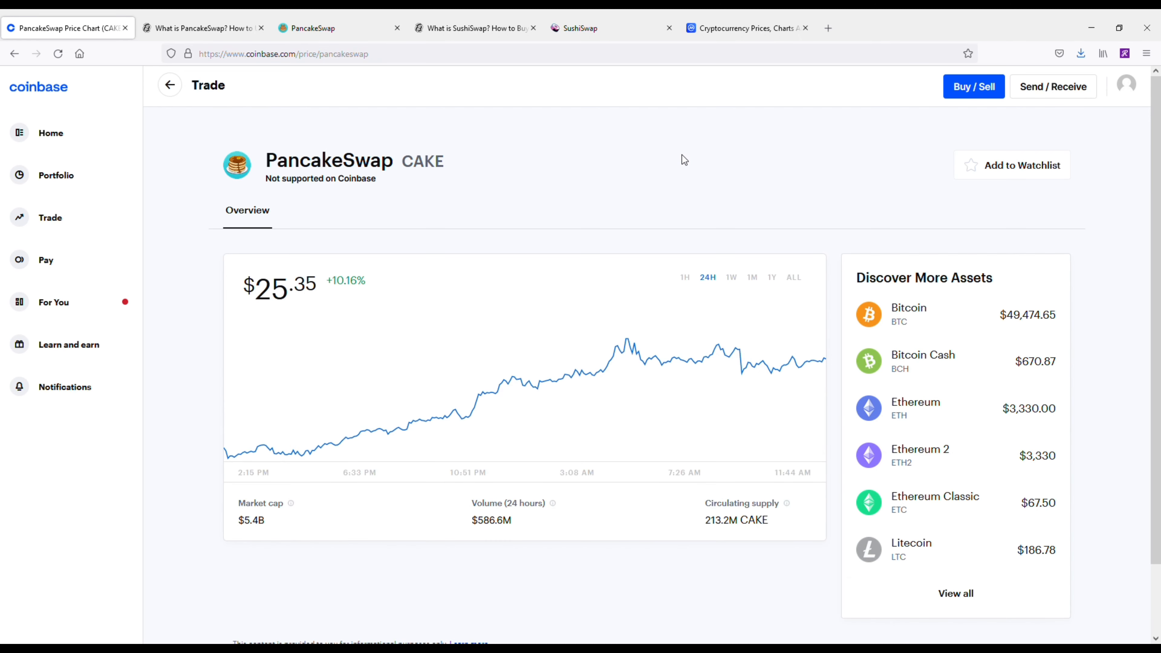
pyautogui.moveTo(767, 165)
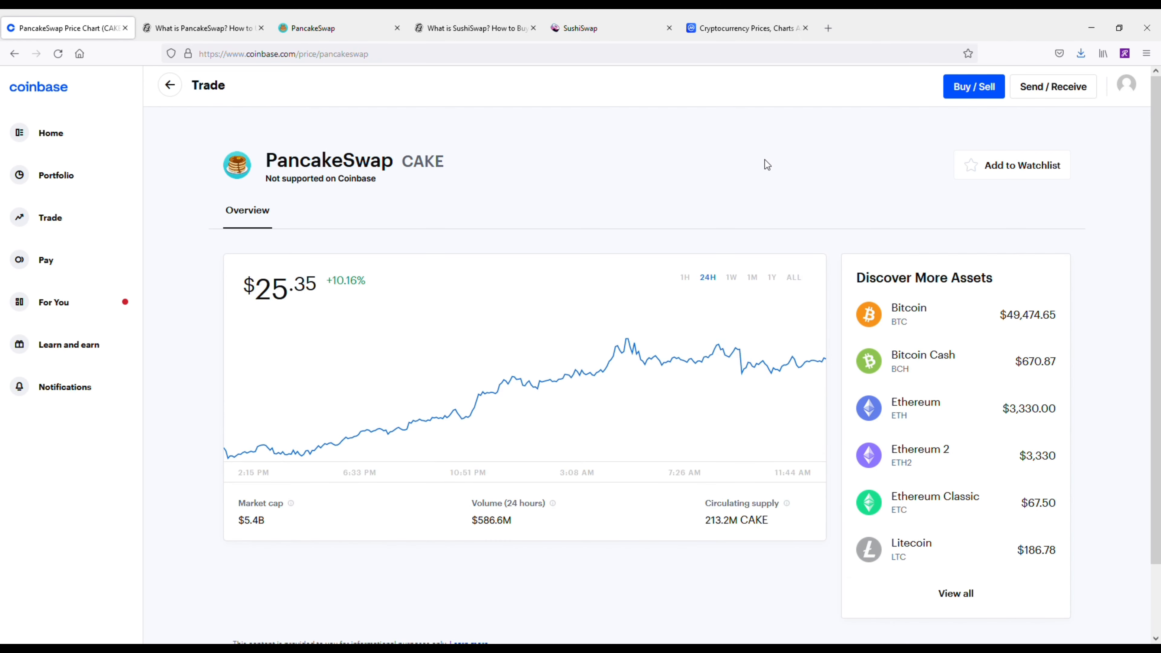
pyautogui.click(772, 277)
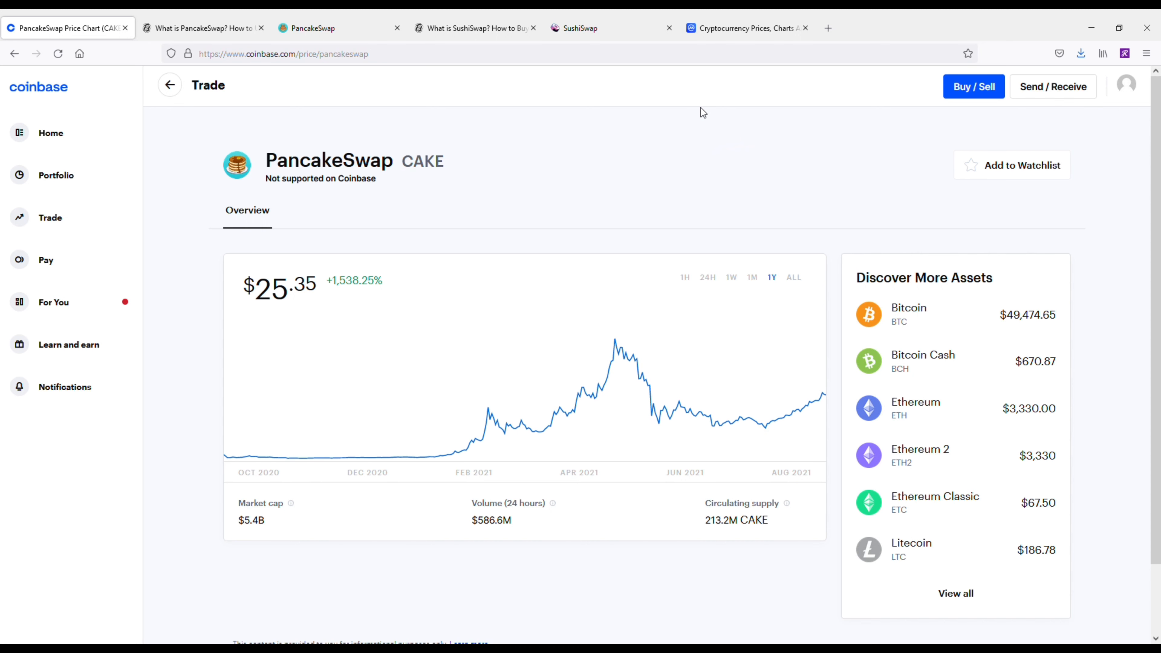
pyautogui.moveTo(674, 166)
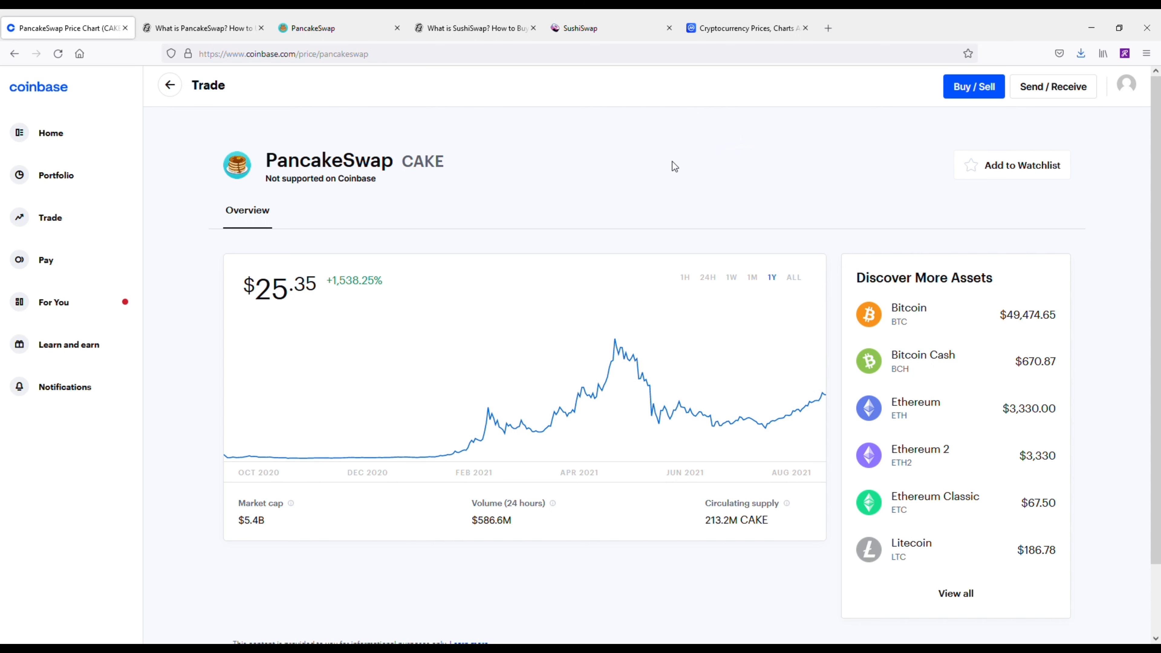
pyautogui.moveTo(629, 293)
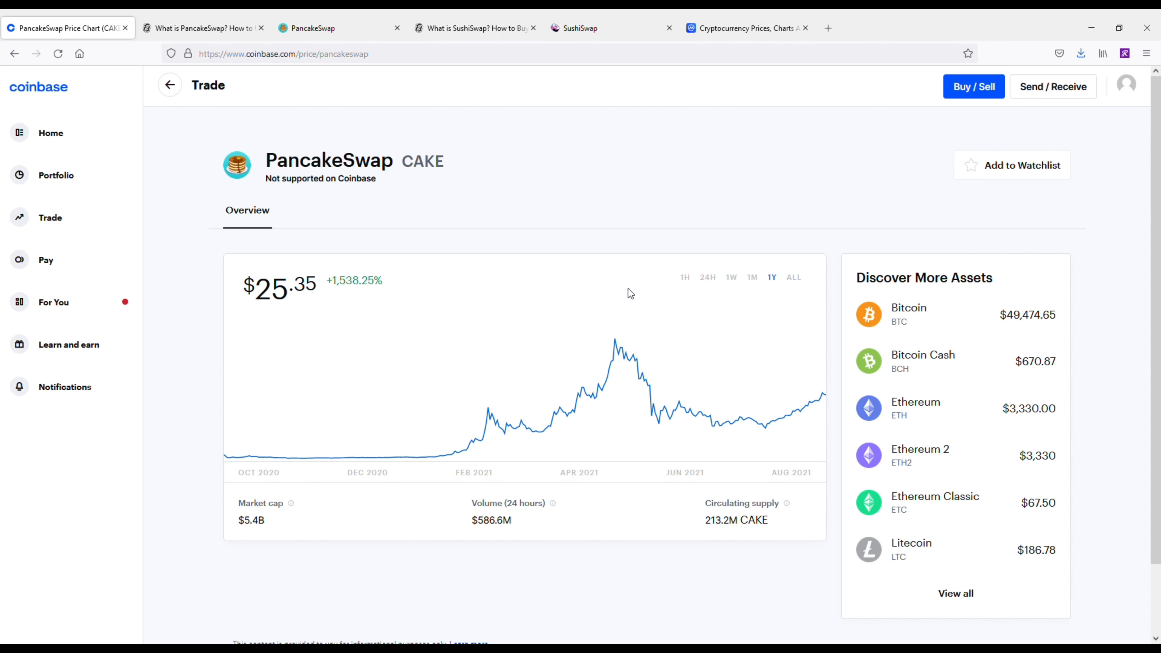
pyautogui.moveTo(617, 337)
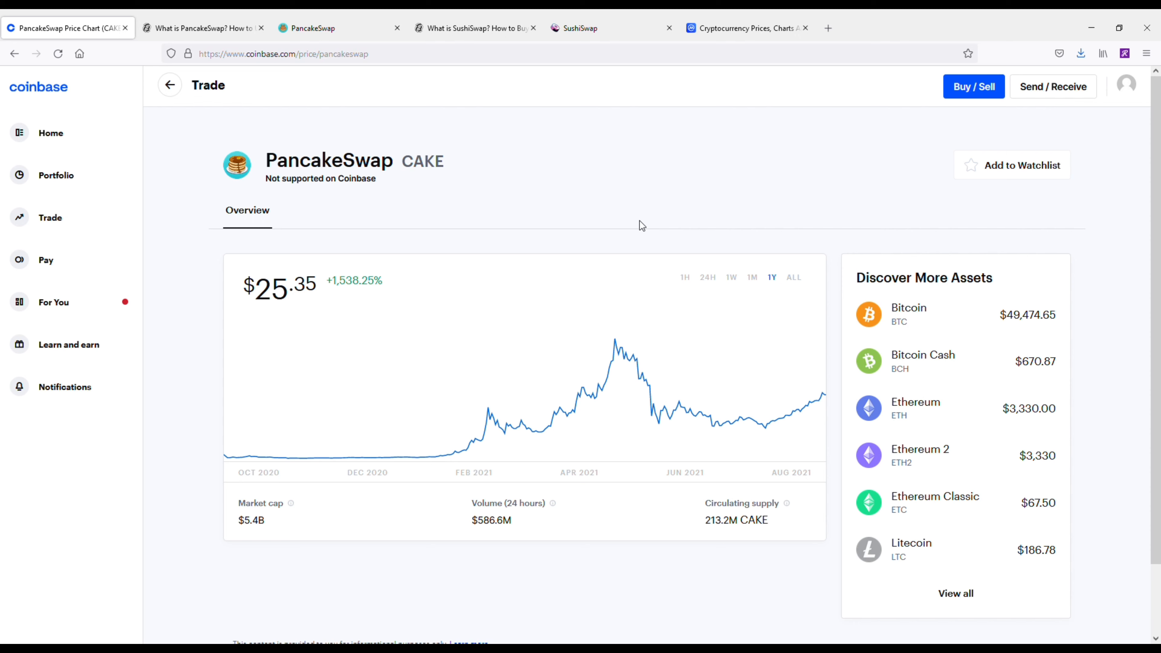
pyautogui.moveTo(563, 197)
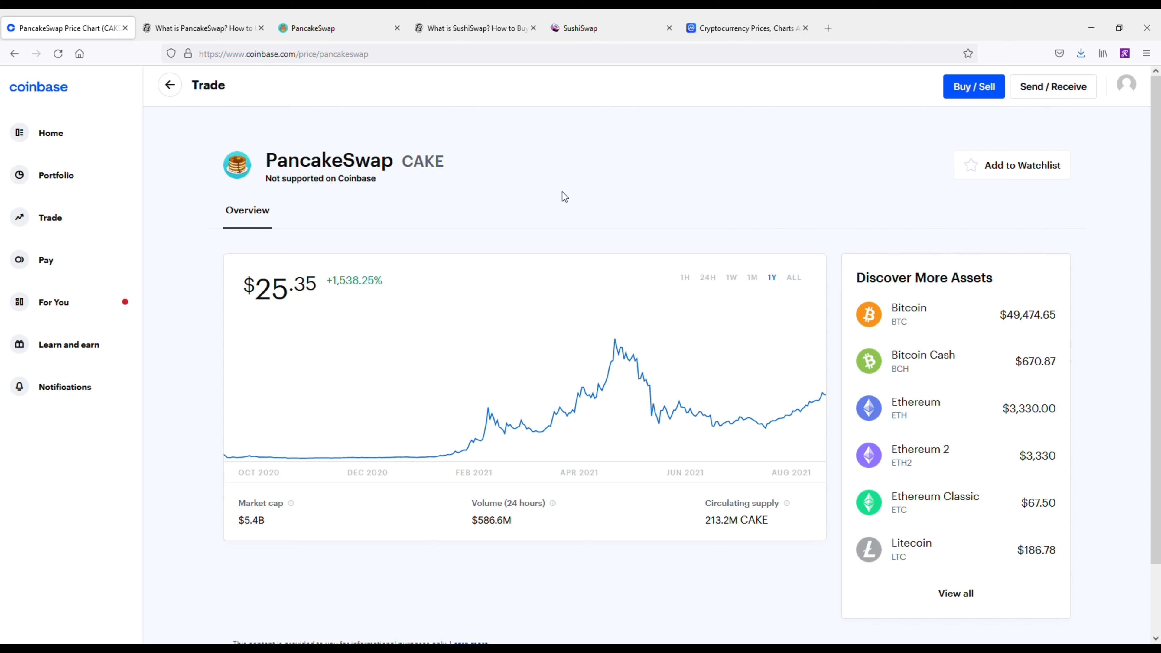
pyautogui.moveTo(284, 122)
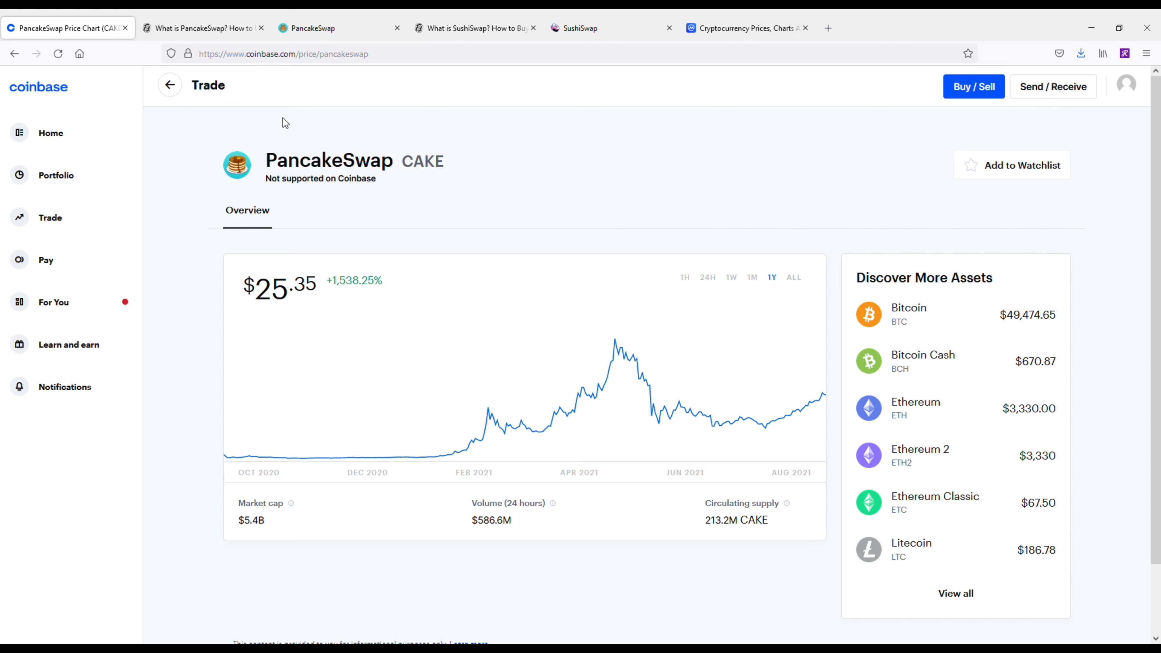
pyautogui.moveTo(90, 218)
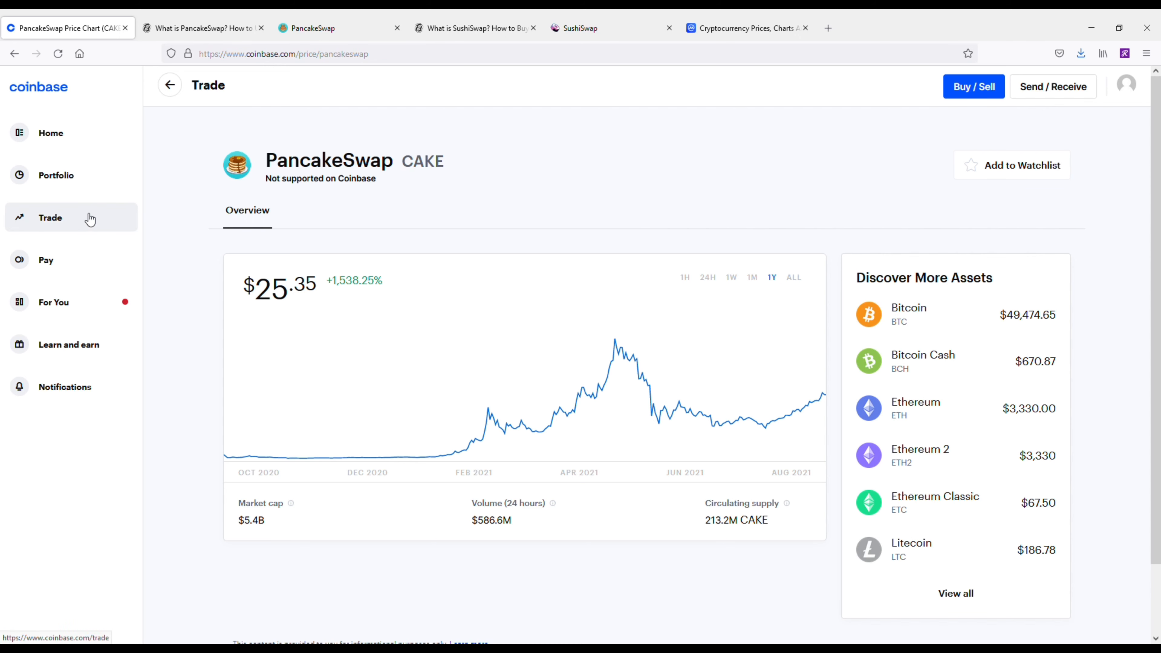
# - Return to the Trade list and view SushiSwap's price page, SUSHI at $13.80
pyautogui.click(50, 218)
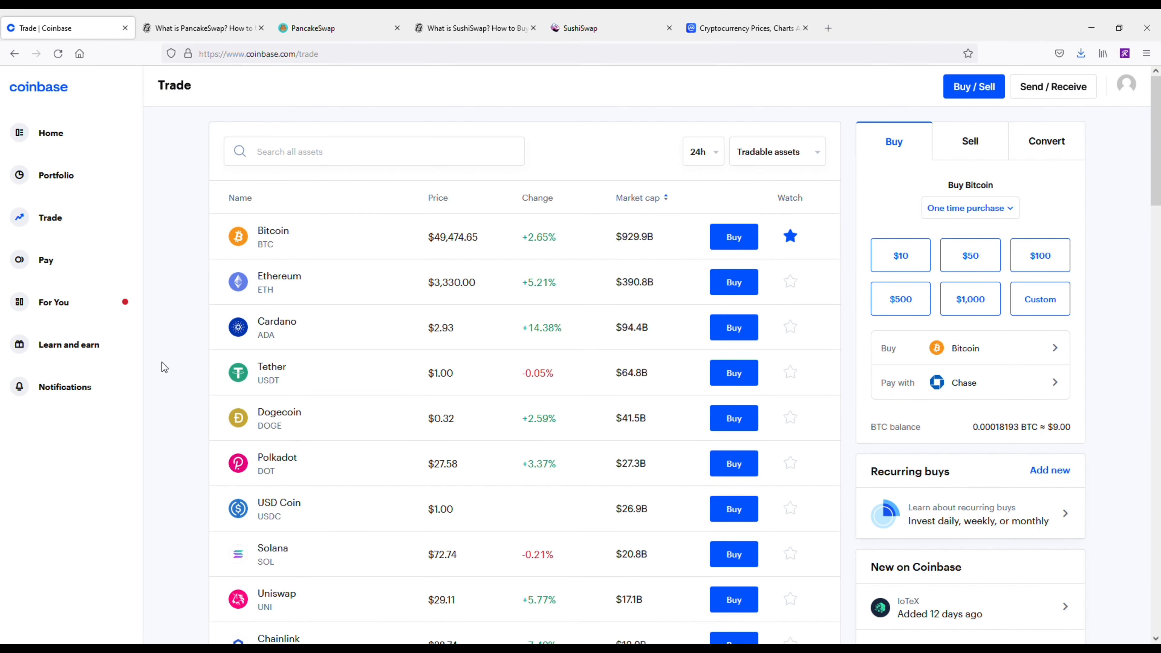
pyautogui.scroll(-3)
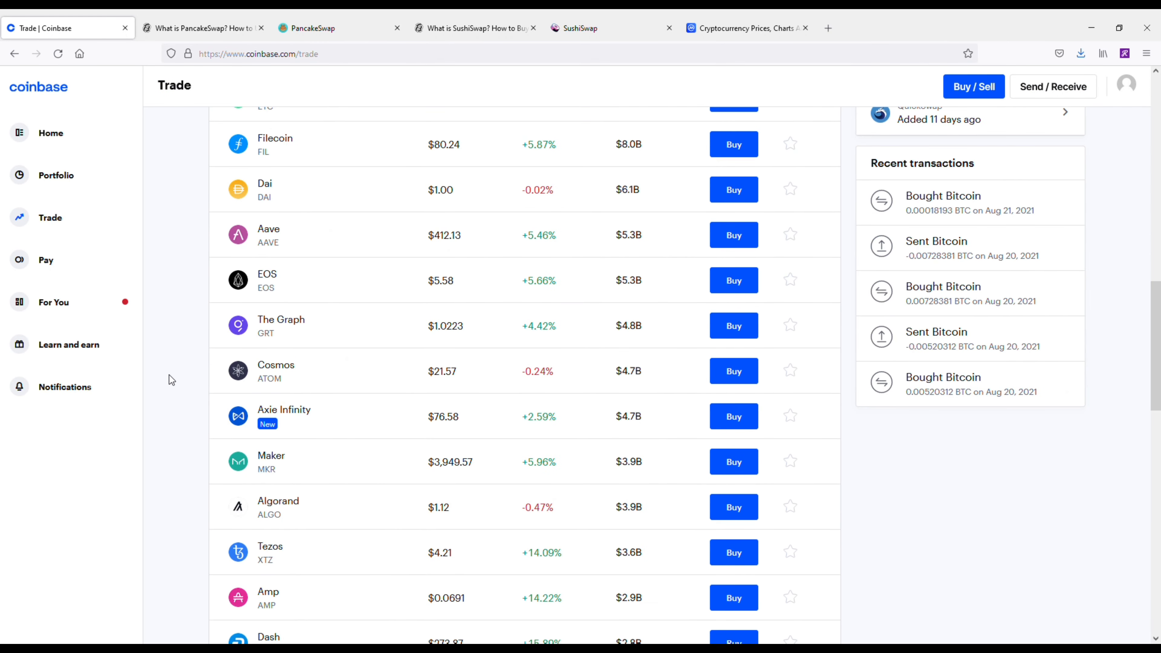
pyautogui.scroll(-3)
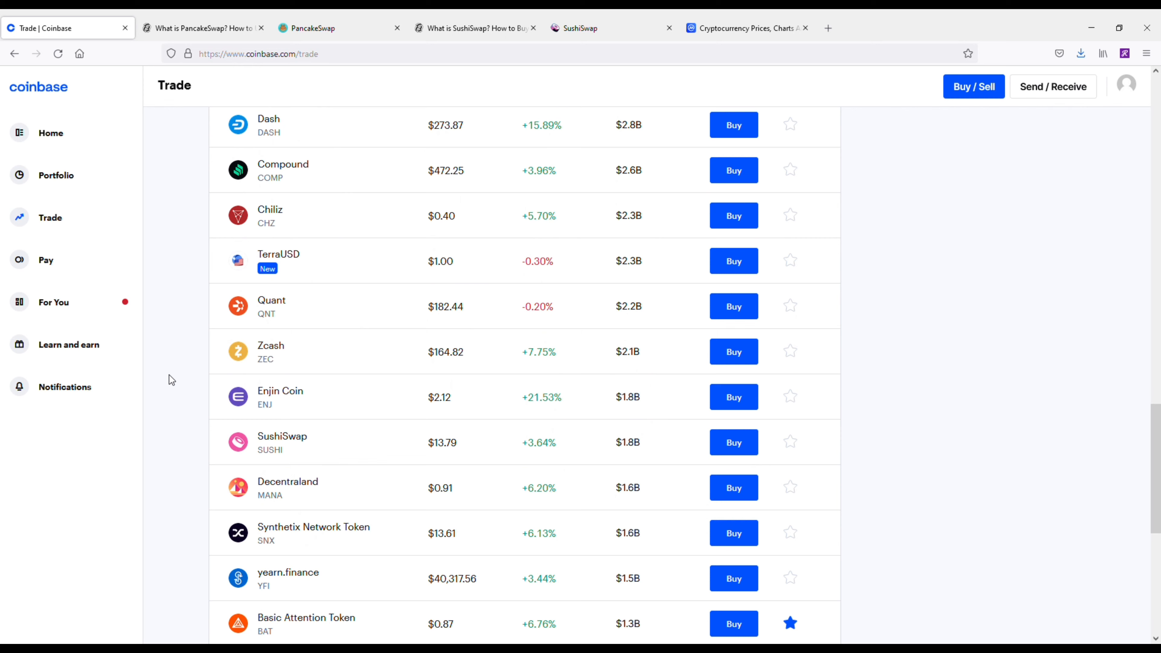
pyautogui.click(283, 436)
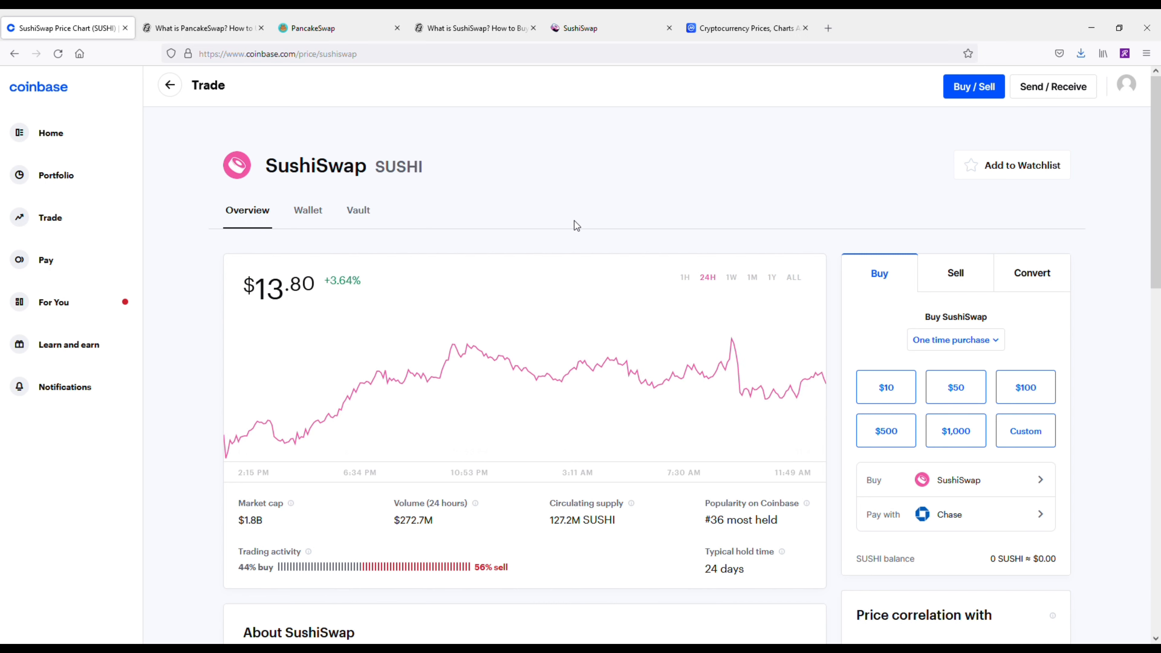
# - Switch SushiSwap's chart to 1Y, showing it up 306.08% with a March peak near $23.38
pyautogui.click(771, 277)
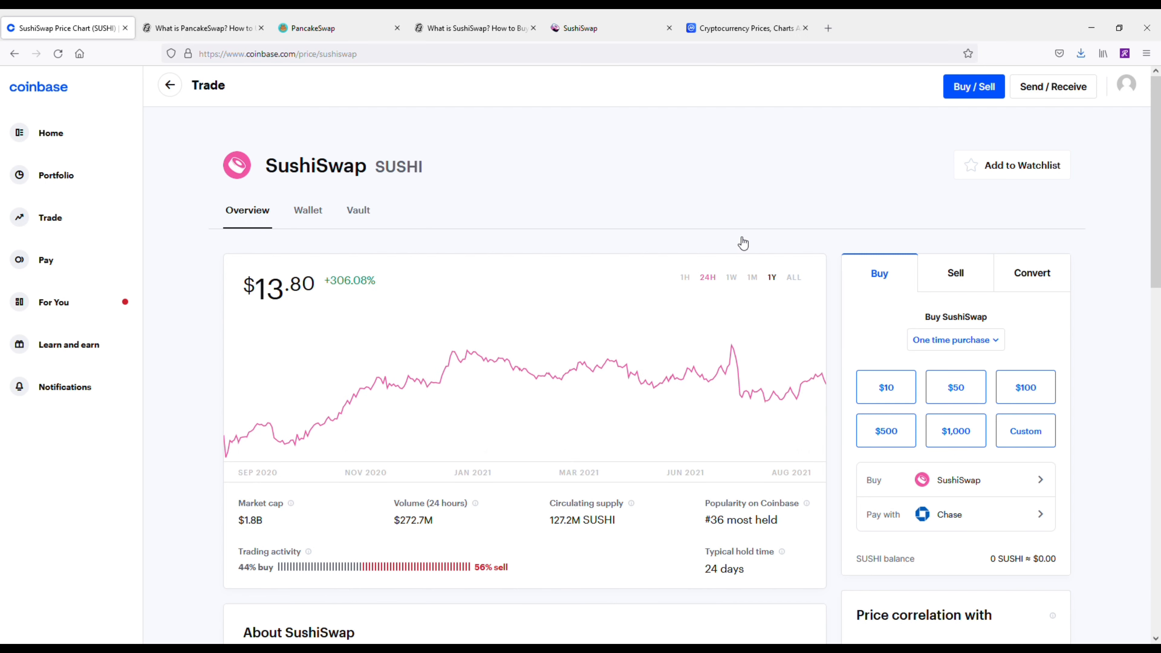
pyautogui.click(772, 277)
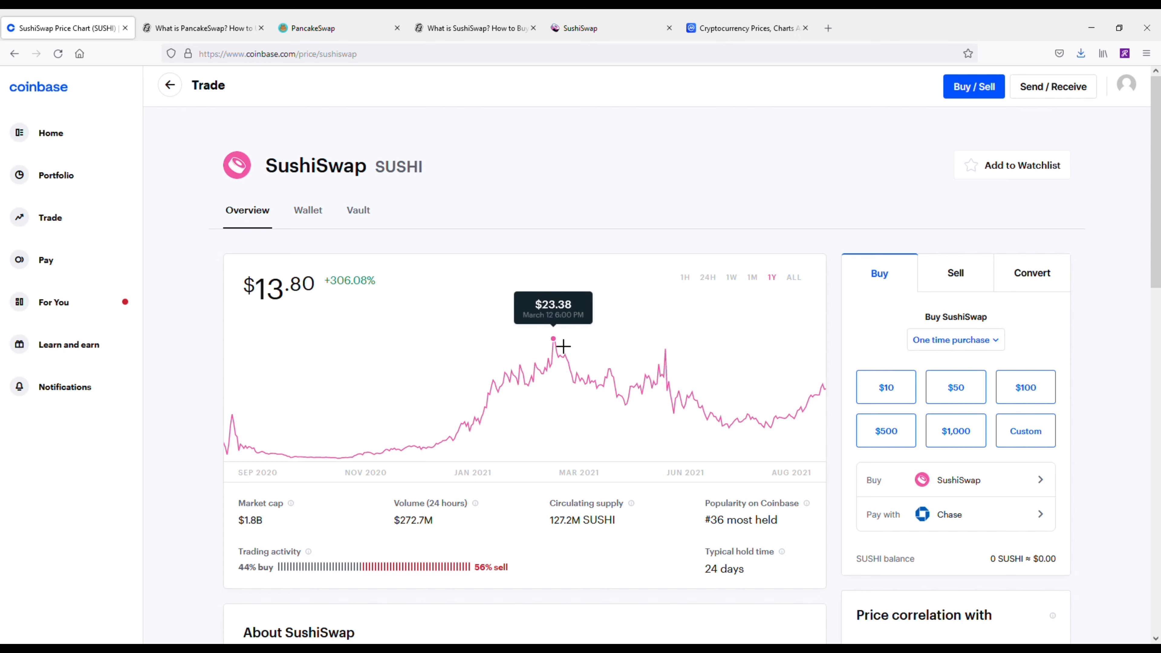
pyautogui.moveTo(597, 212)
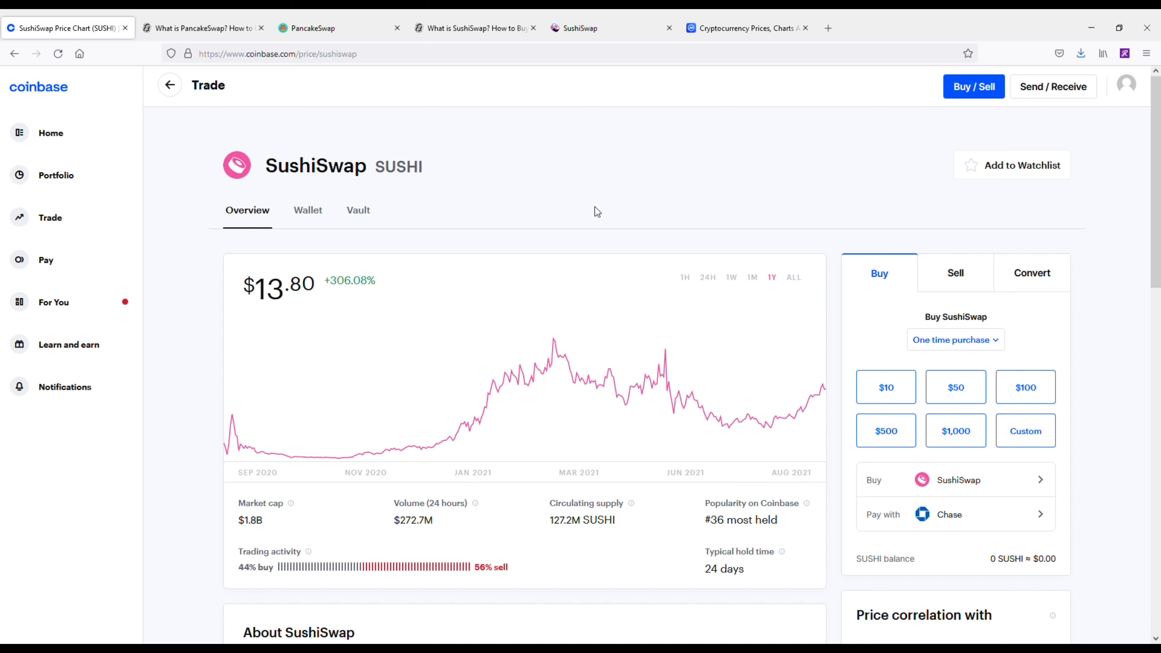
pyautogui.moveTo(597, 208)
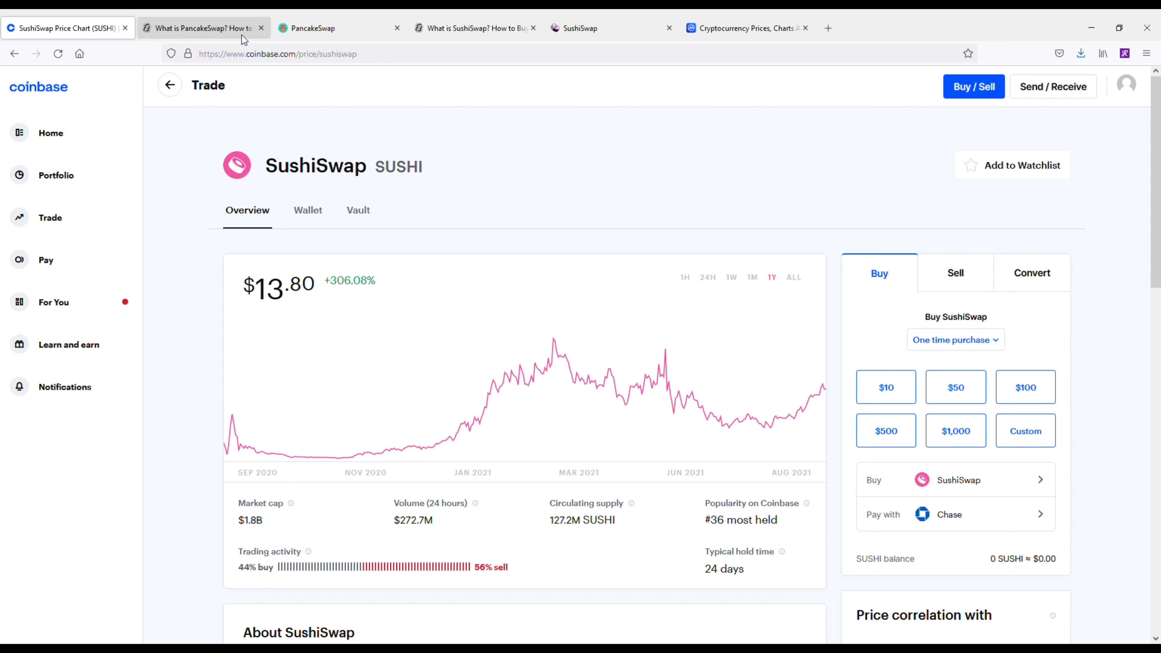
# - Read the In brief summary of Decrypt's 'What is PancakeSwap?' article
pyautogui.click(200, 27)
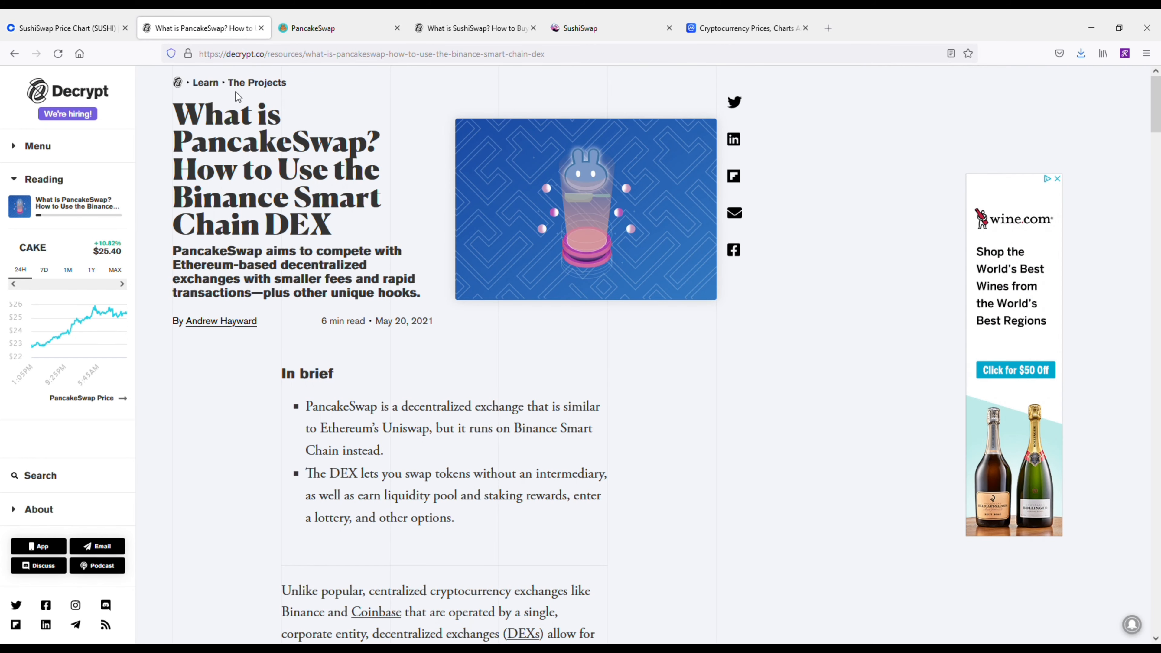
pyautogui.moveTo(231, 480)
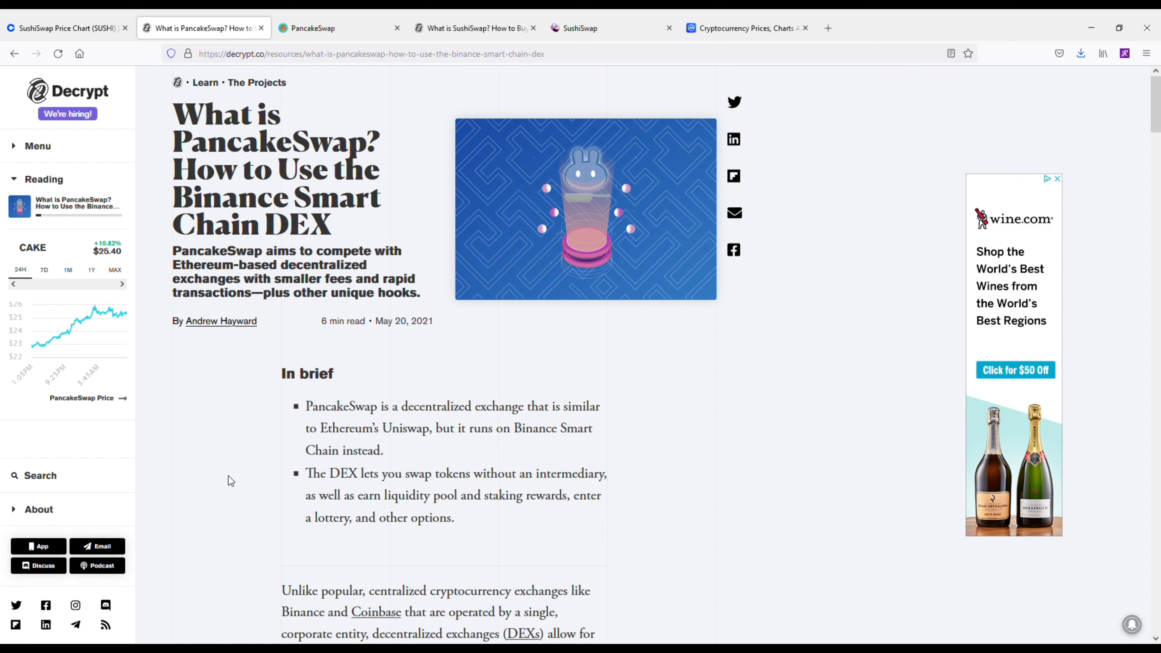
pyautogui.scroll(-3)
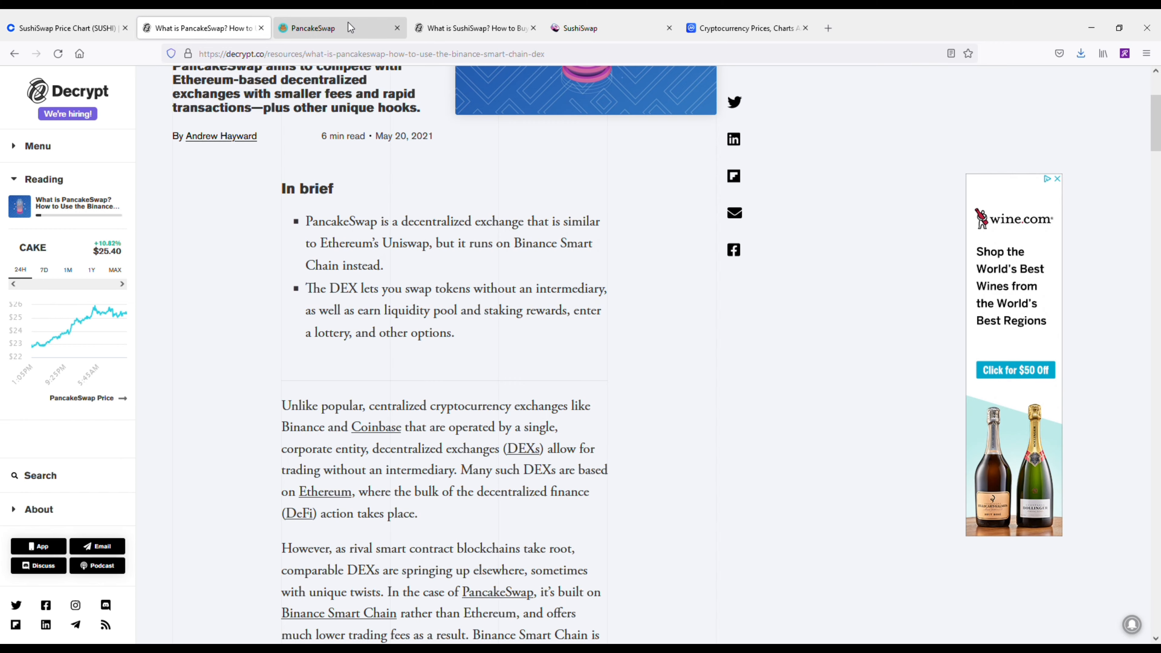
# - On PancakeSwap's Exchange page, review the Connect Wallet options and close them
pyautogui.click(311, 27)
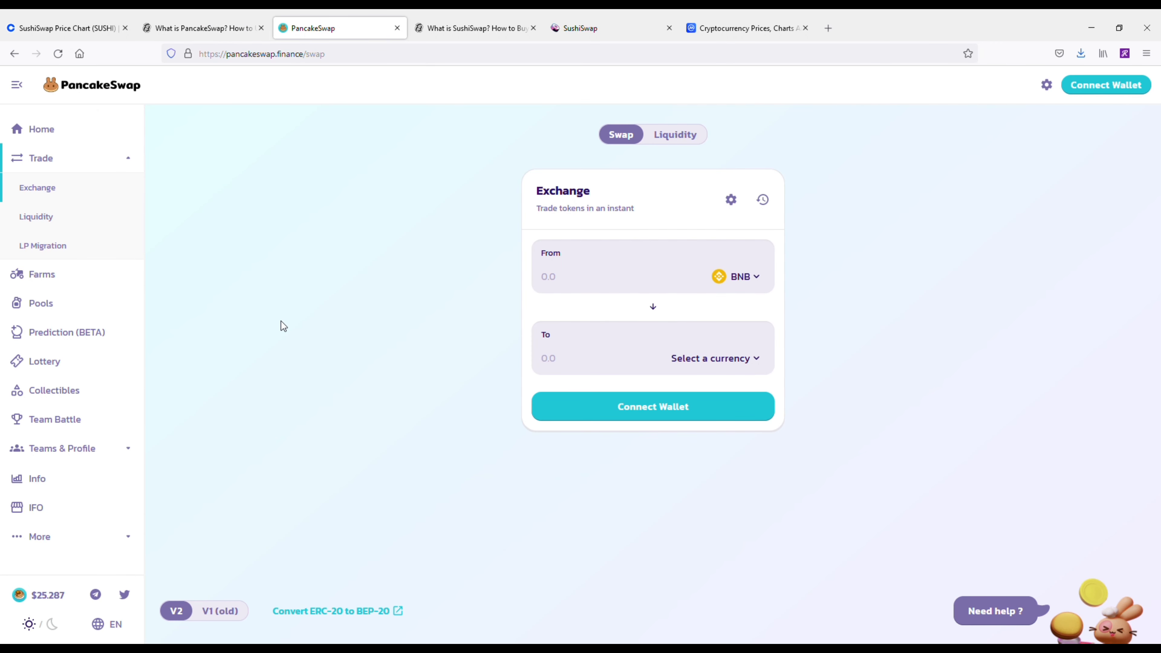
pyautogui.moveTo(259, 387)
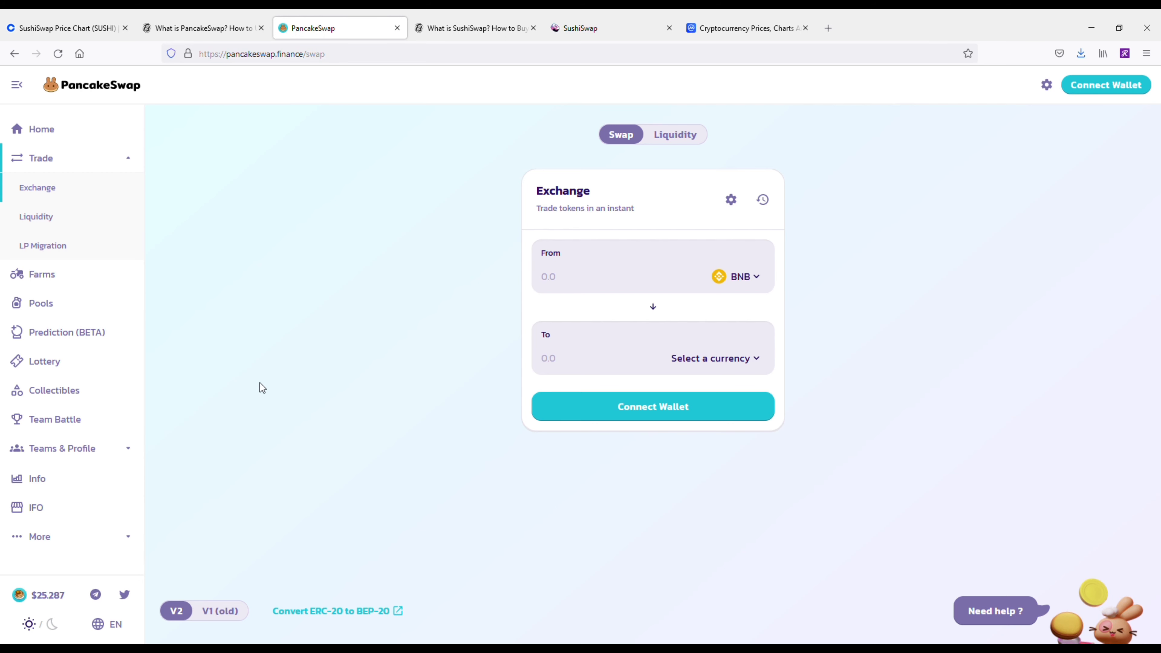
pyautogui.moveTo(630, 407)
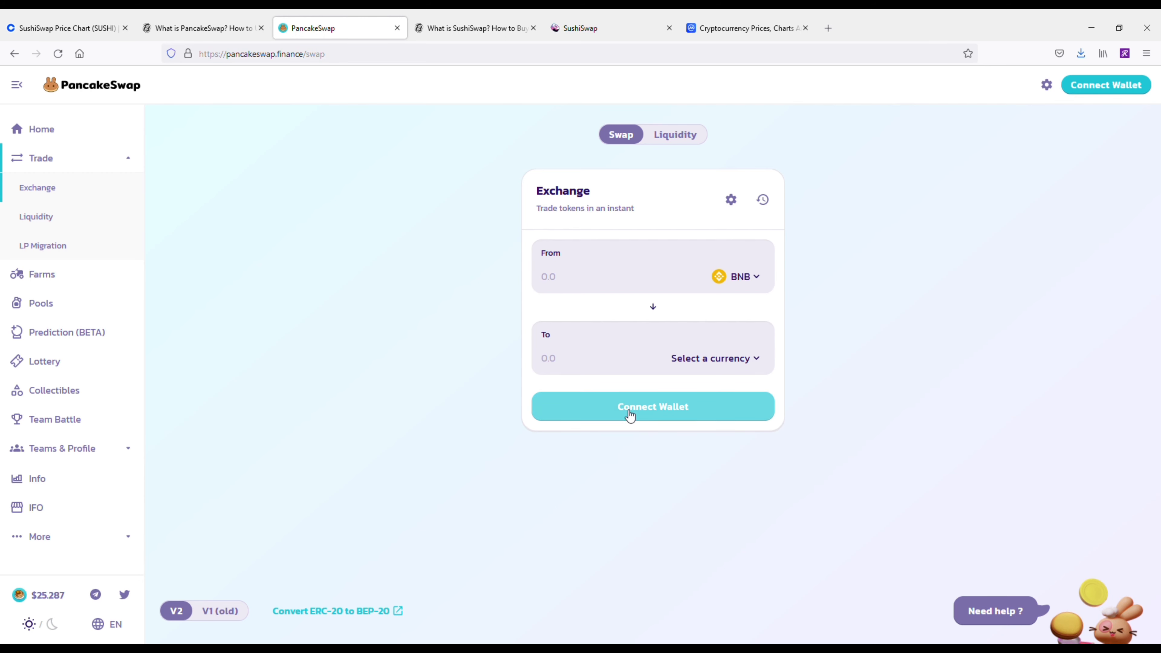
pyautogui.click(653, 405)
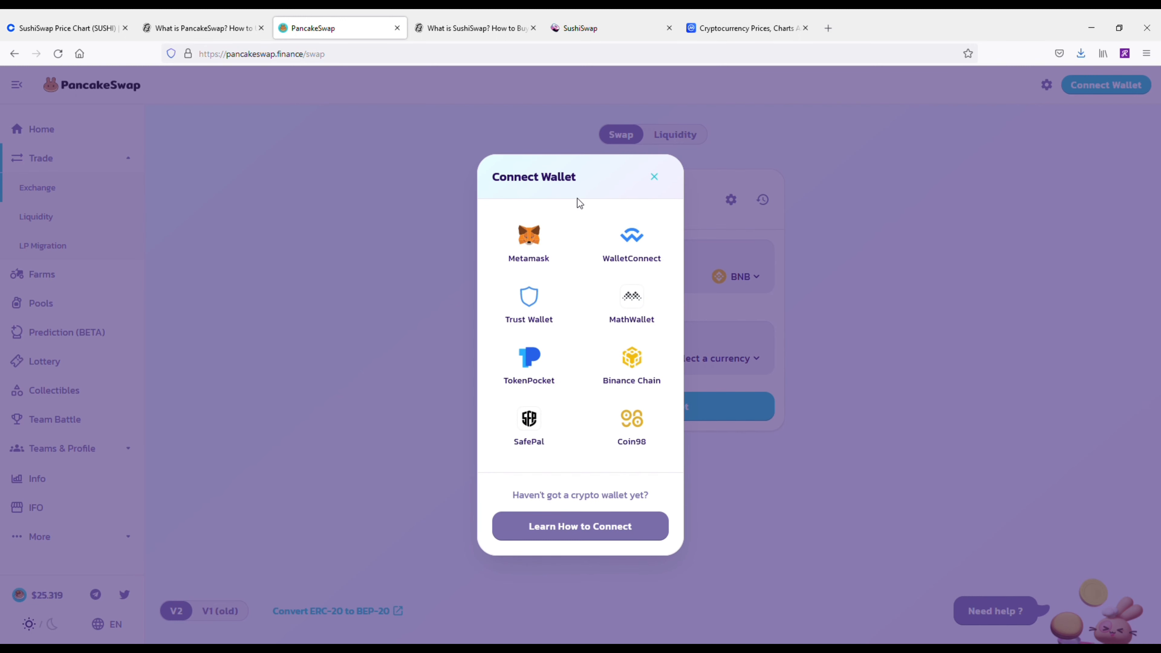
pyautogui.moveTo(654, 178)
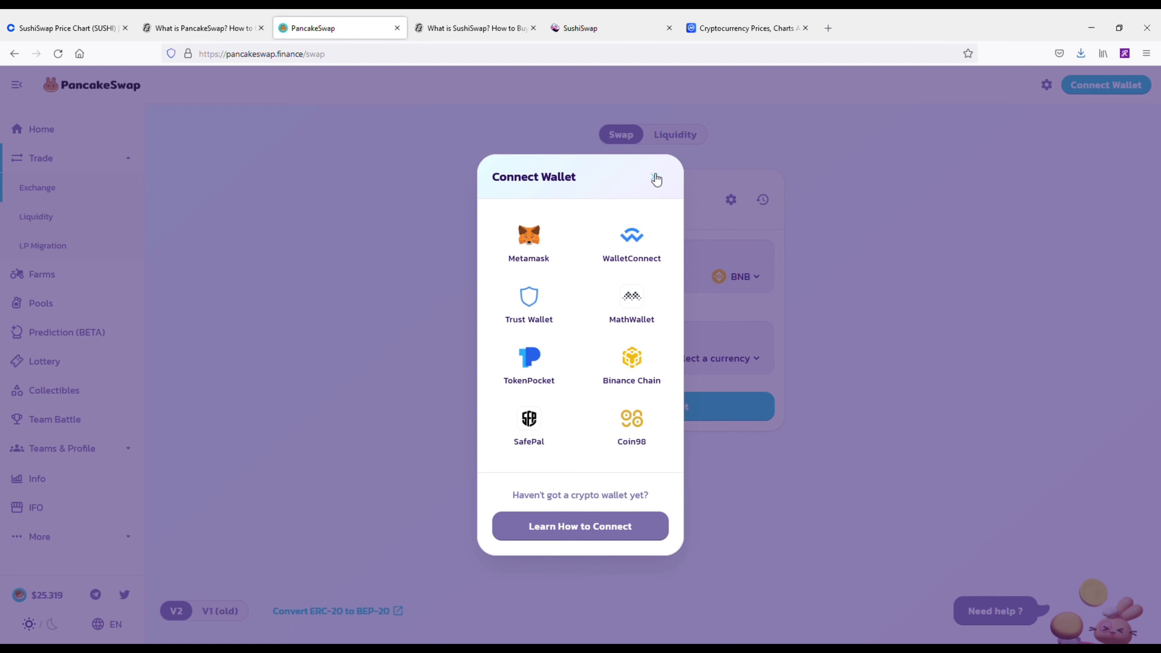
pyautogui.click(654, 178)
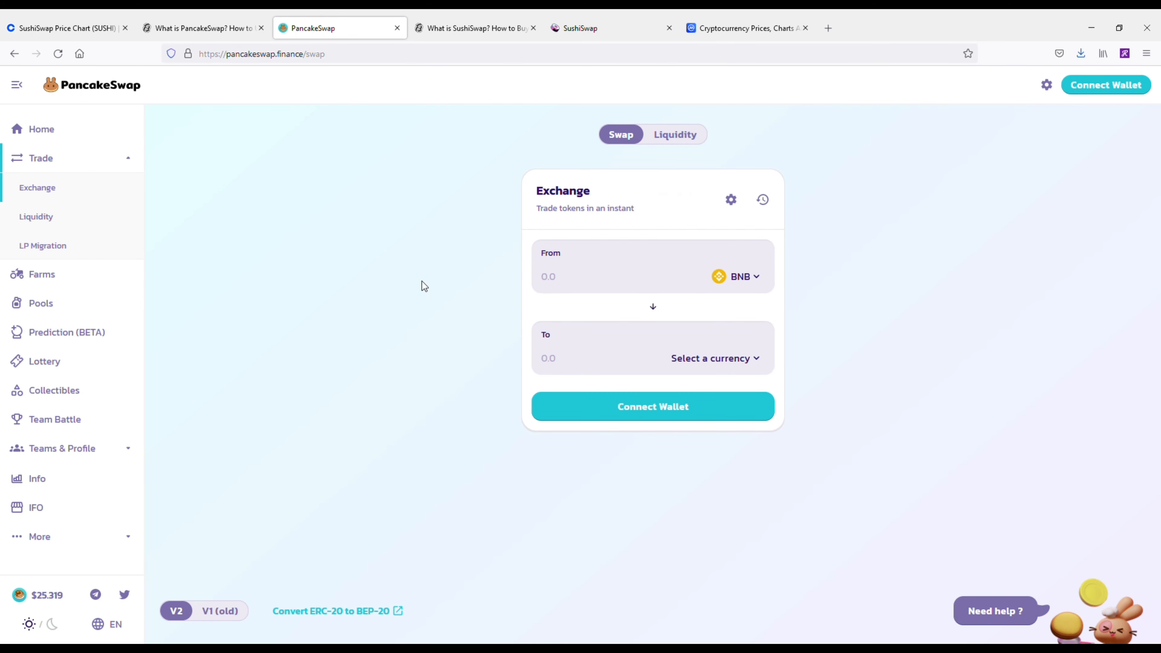
pyautogui.moveTo(441, 228)
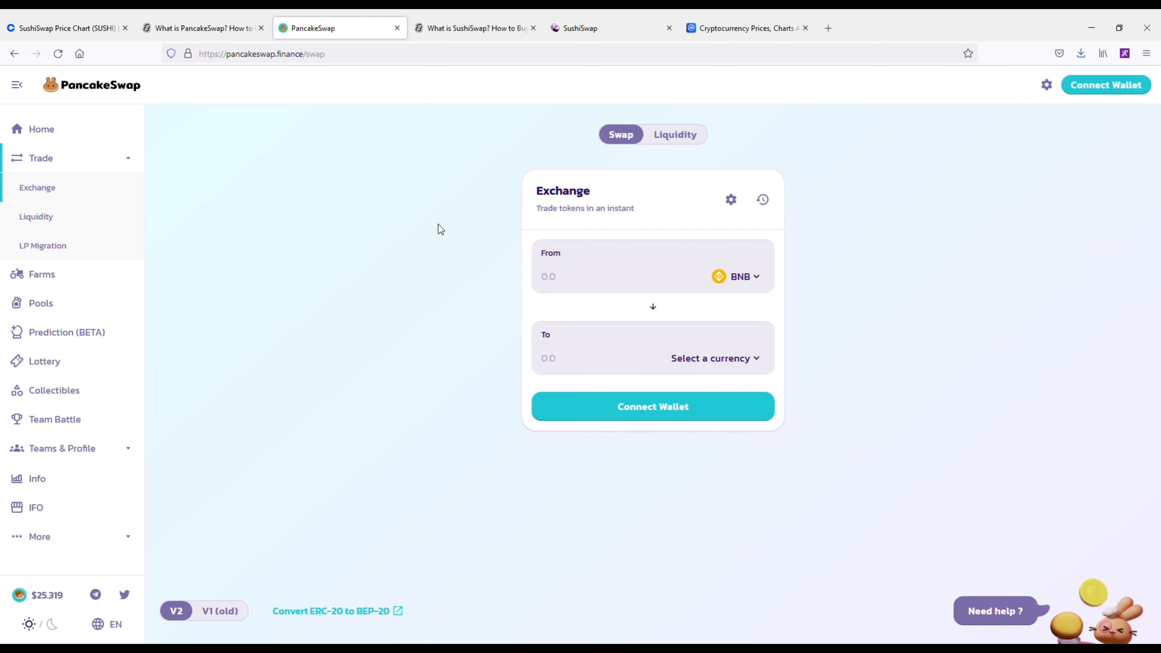
pyautogui.moveTo(437, 232)
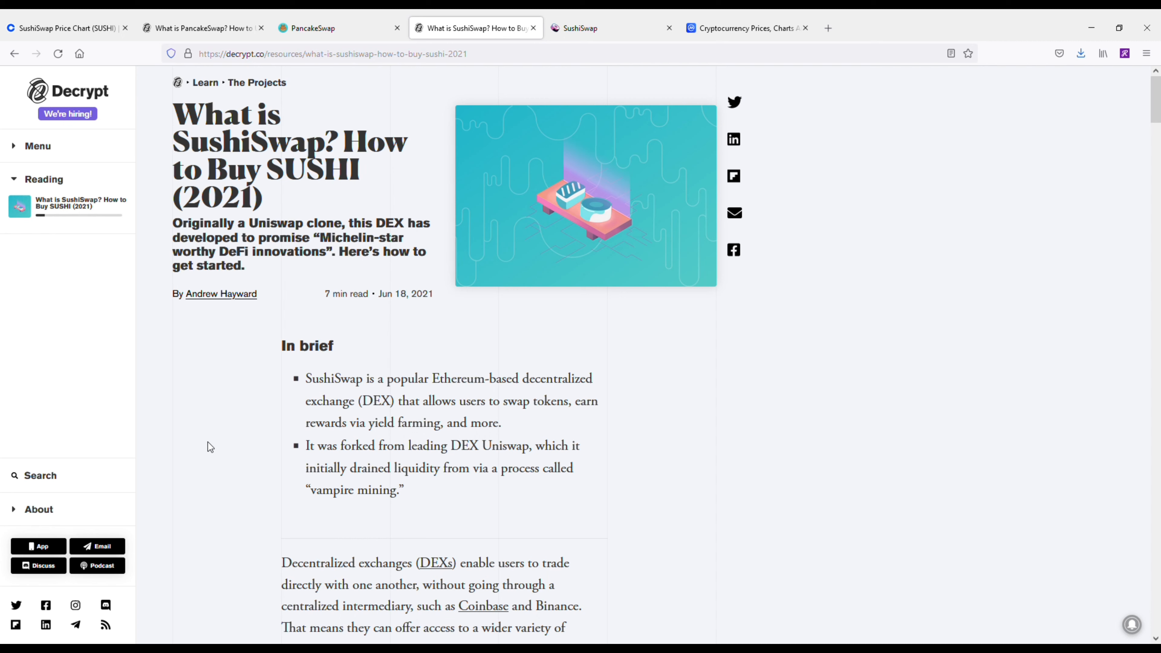
pyautogui.moveTo(527, 78)
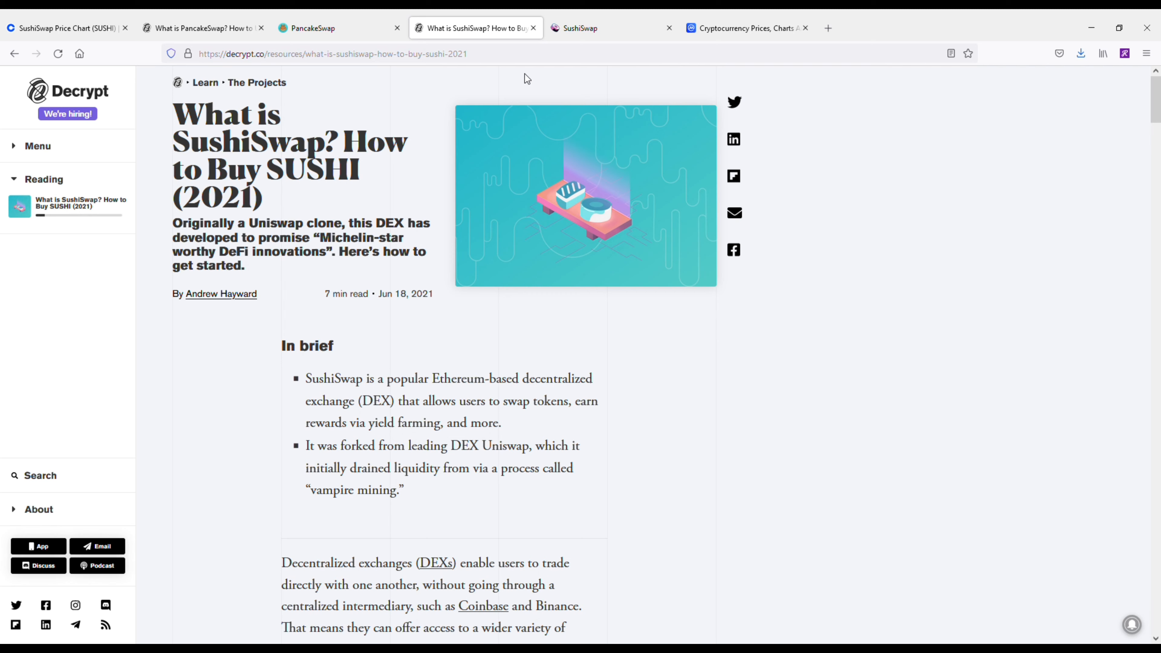
# - Enter the SushiSwap swap app, review its Select a Wallet options and close them
pyautogui.click(585, 27)
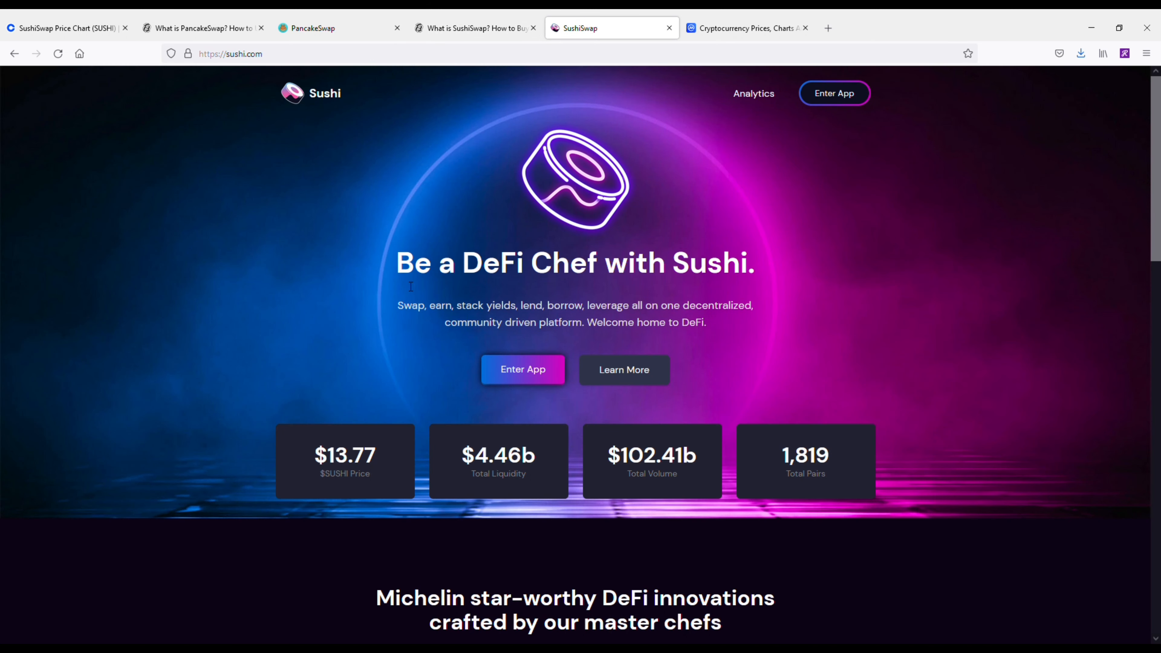
pyautogui.moveTo(364, 284)
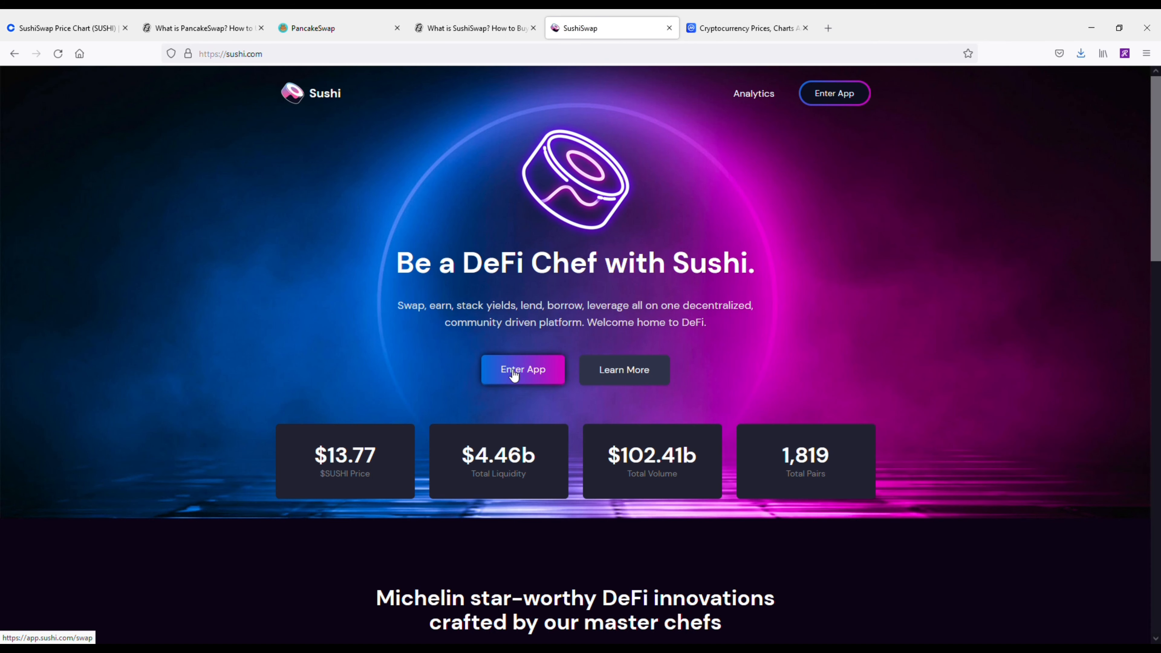
pyautogui.click(522, 370)
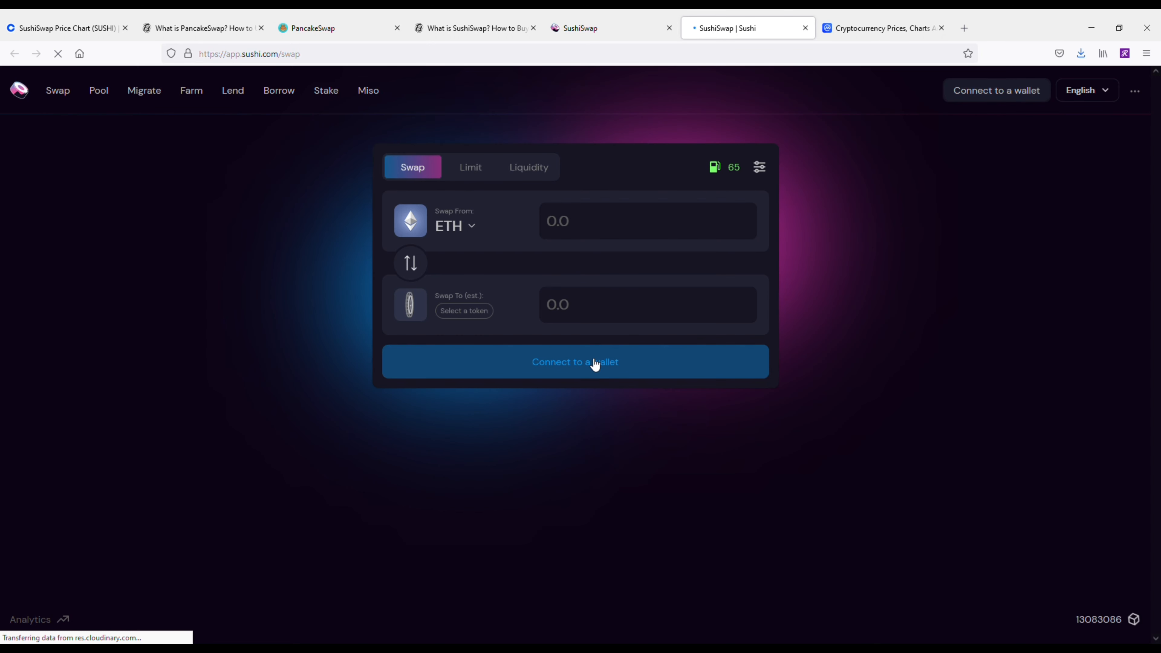
pyautogui.click(575, 361)
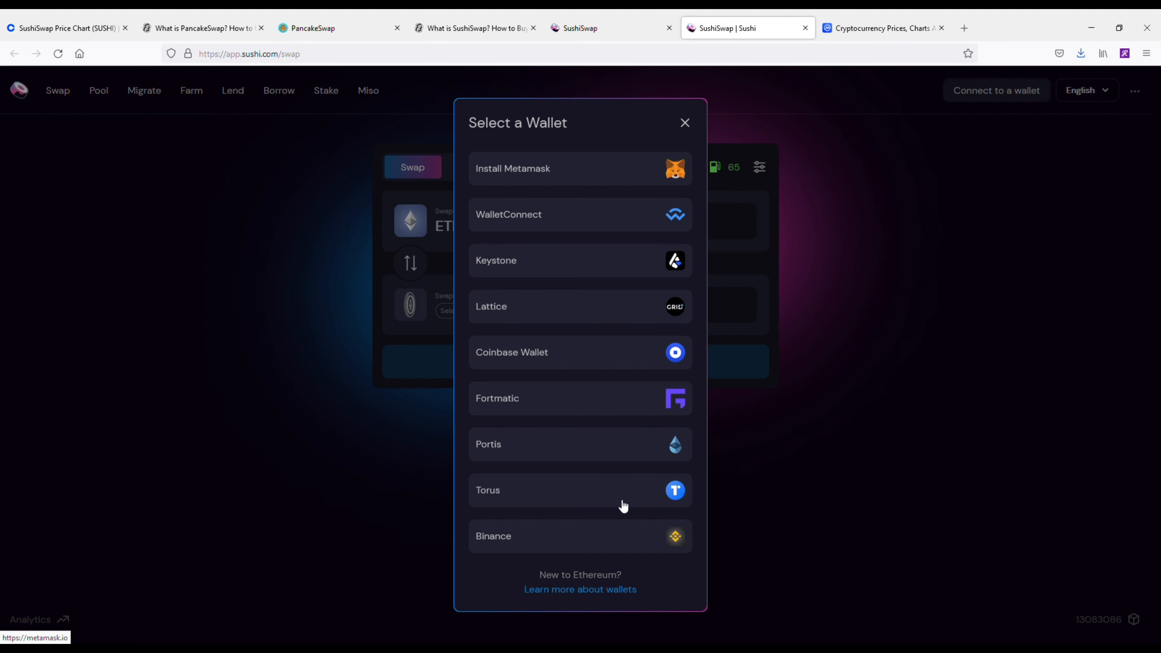
pyautogui.moveTo(693, 131)
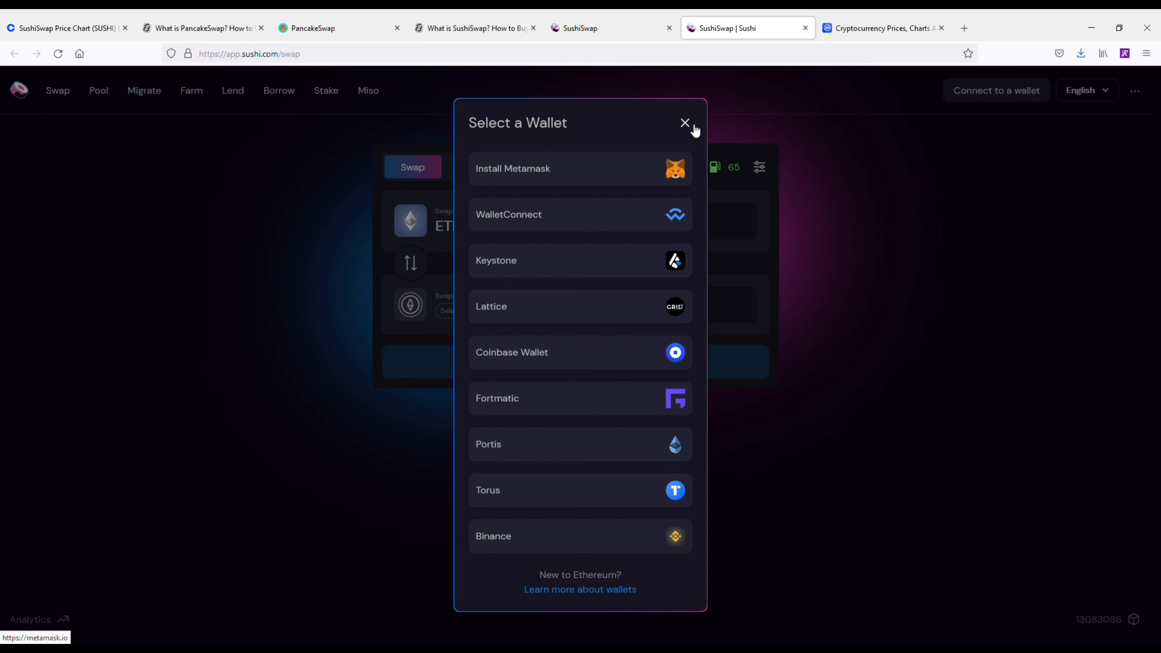
pyautogui.click(683, 122)
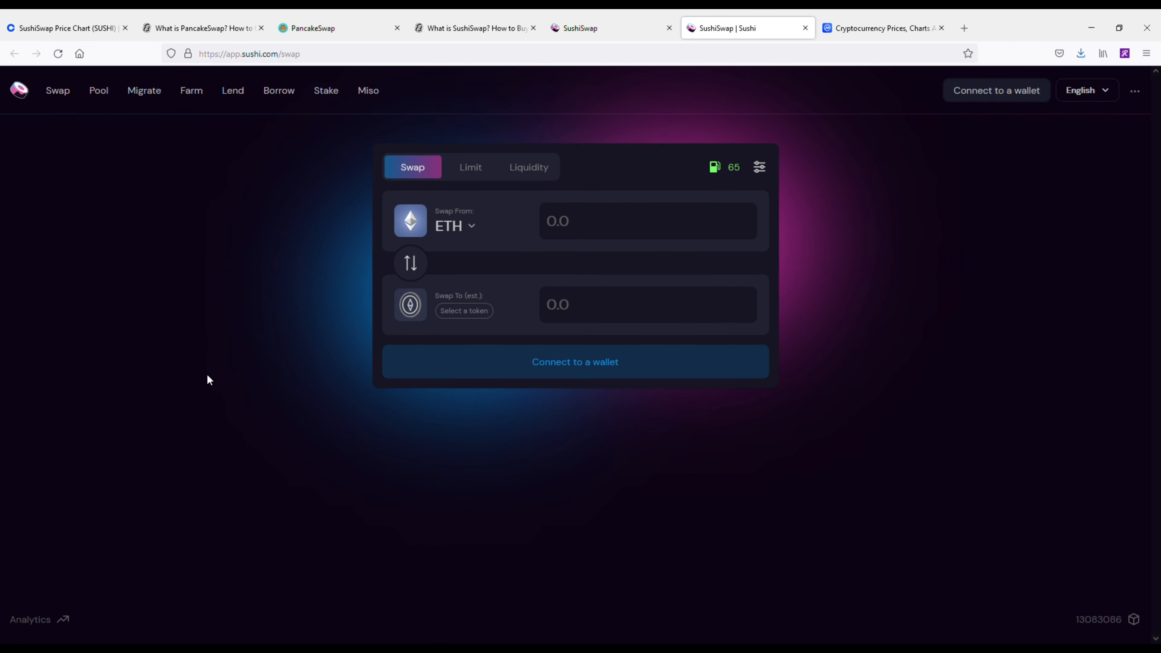
# - Scroll CoinMarketCap's rankings to PancakeSwap at #29 and SushiSwap at #70 ($13.78)
pyautogui.click(881, 27)
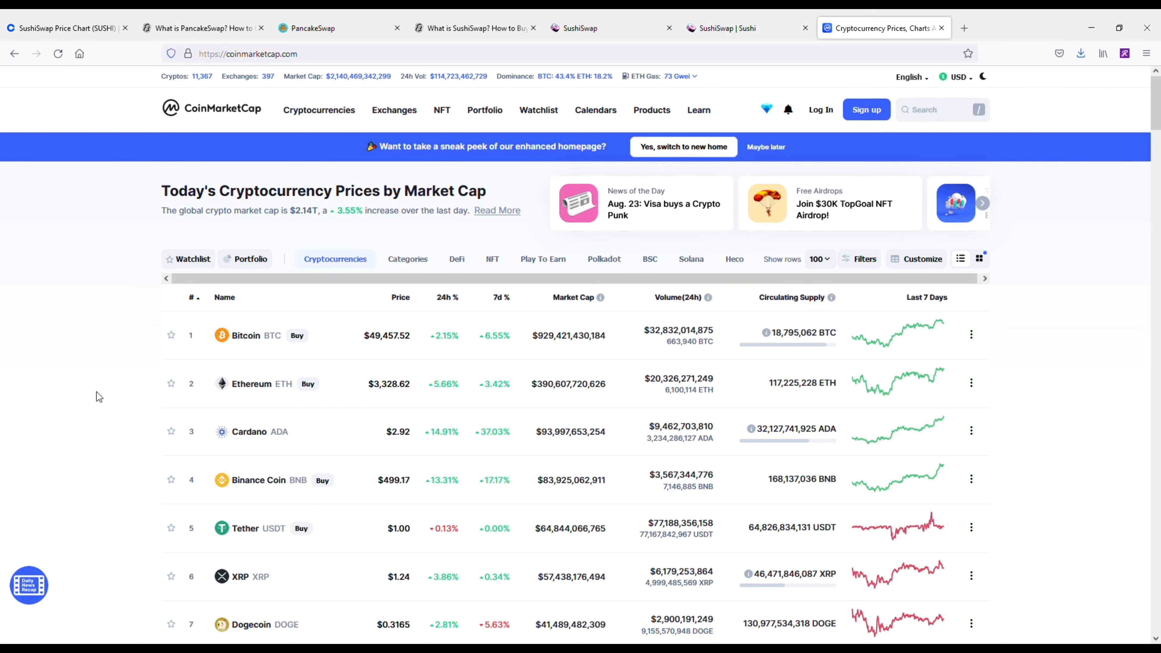
pyautogui.scroll(-3)
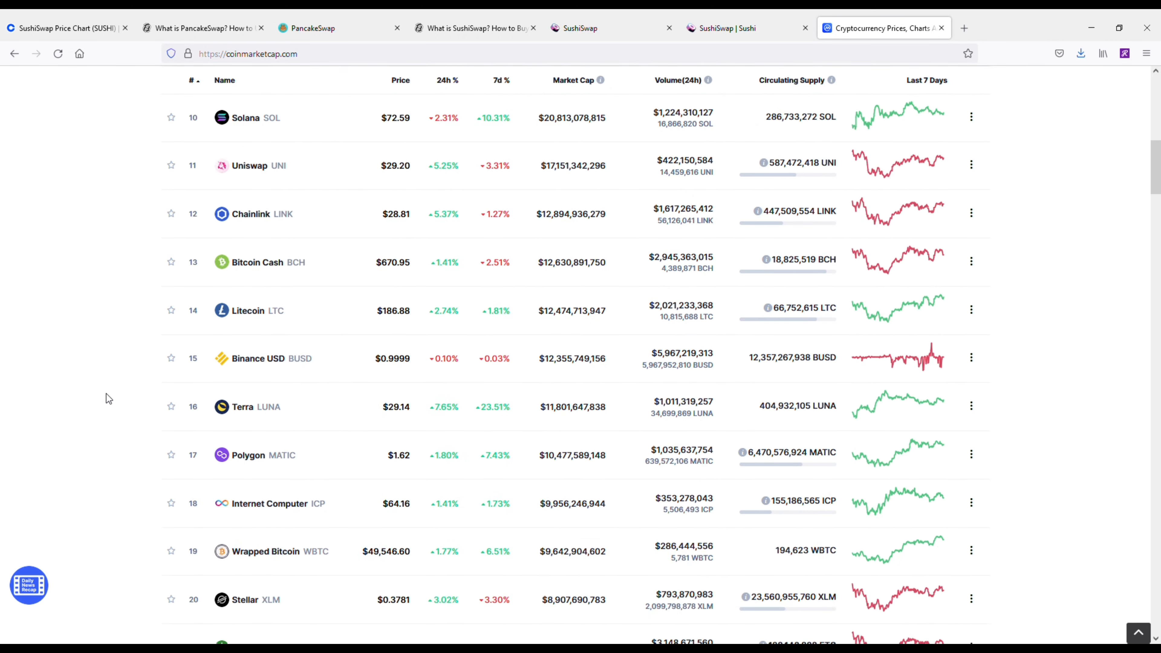
pyautogui.scroll(-3)
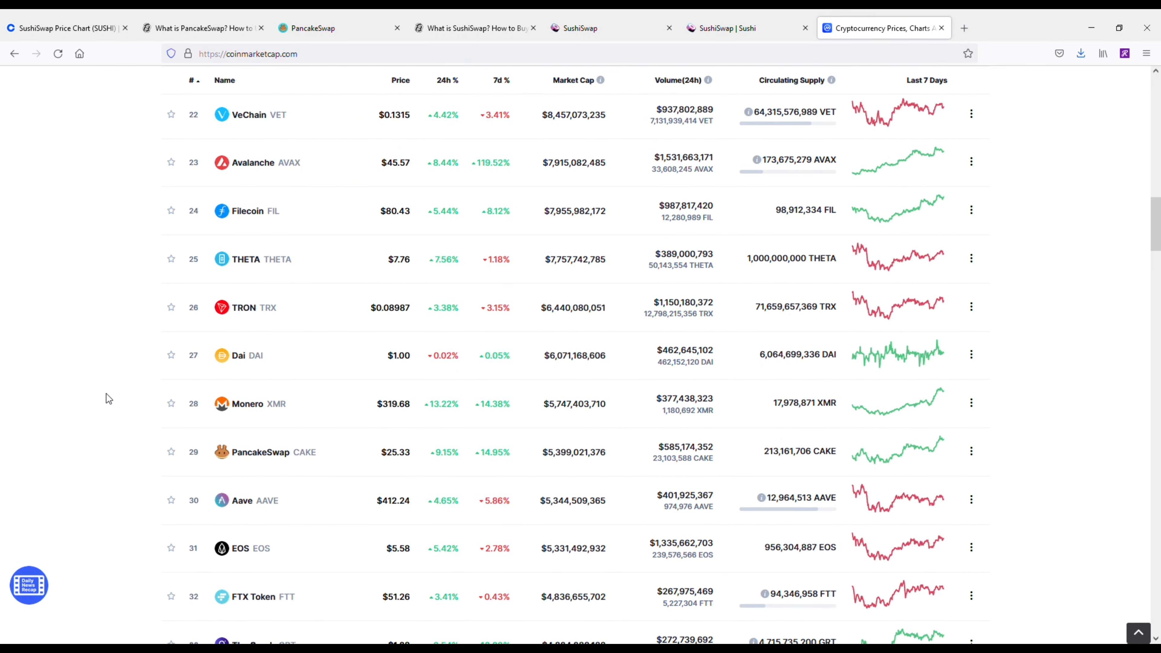
pyautogui.scroll(-3)
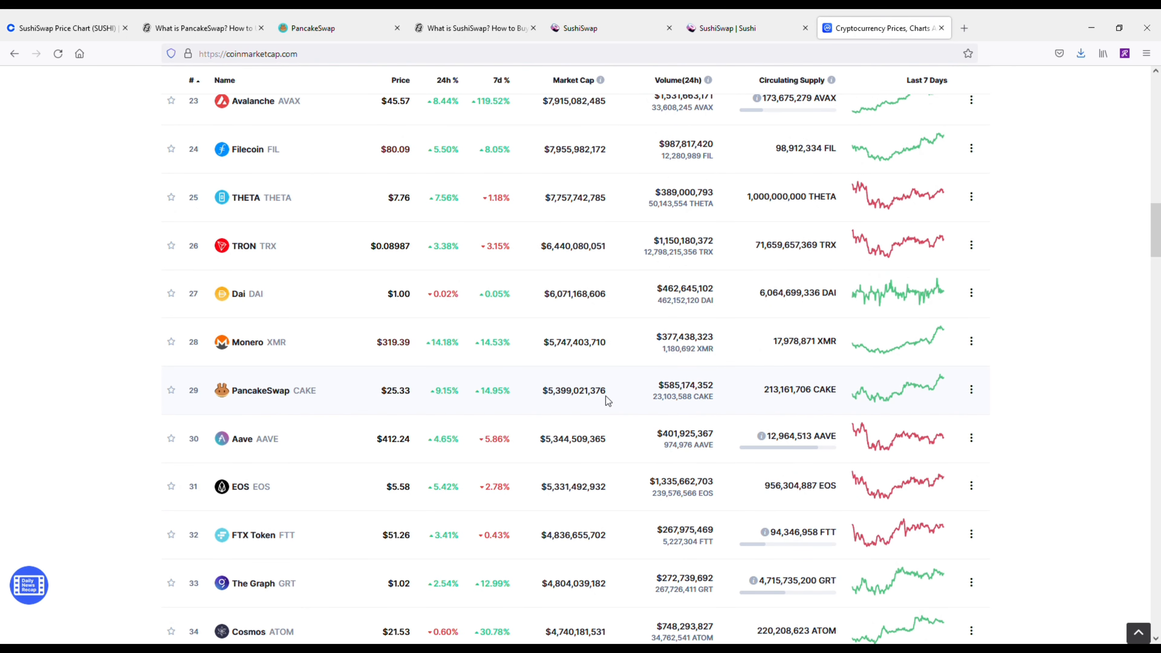
pyautogui.moveTo(615, 401)
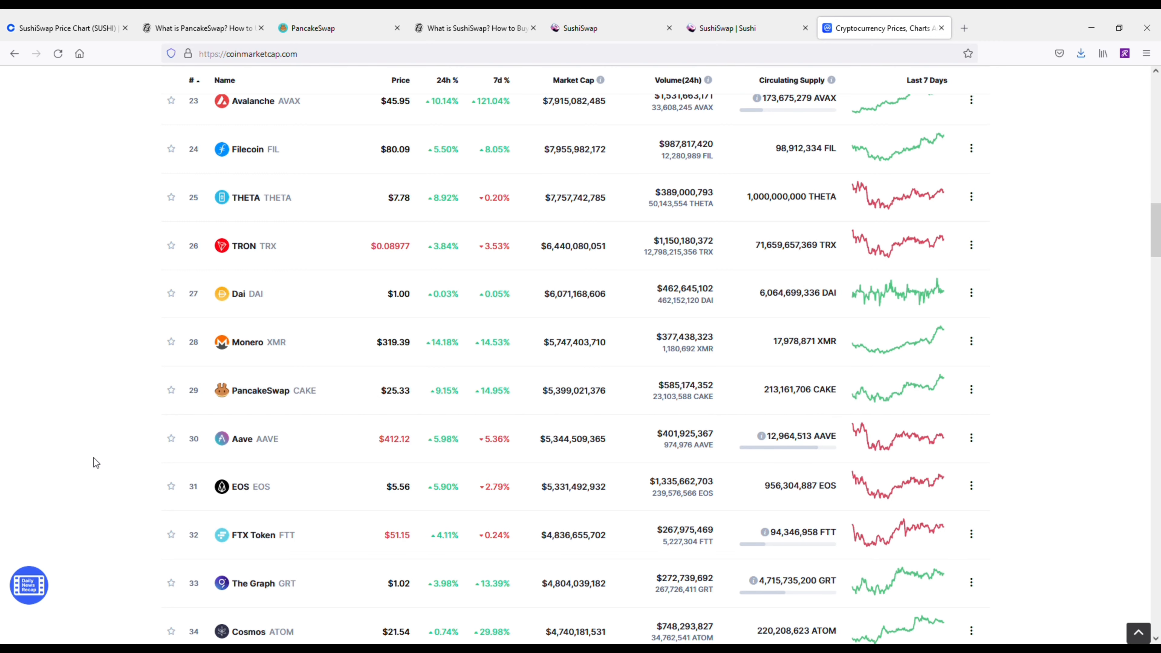
pyautogui.scroll(-3)
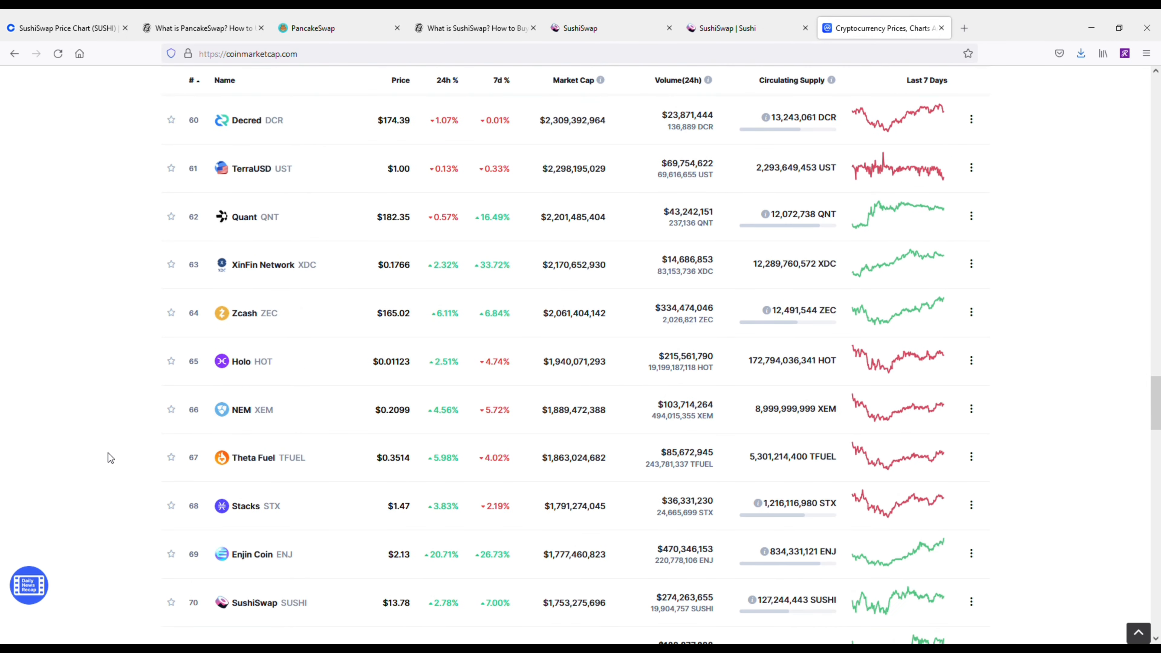
pyautogui.scroll(-3)
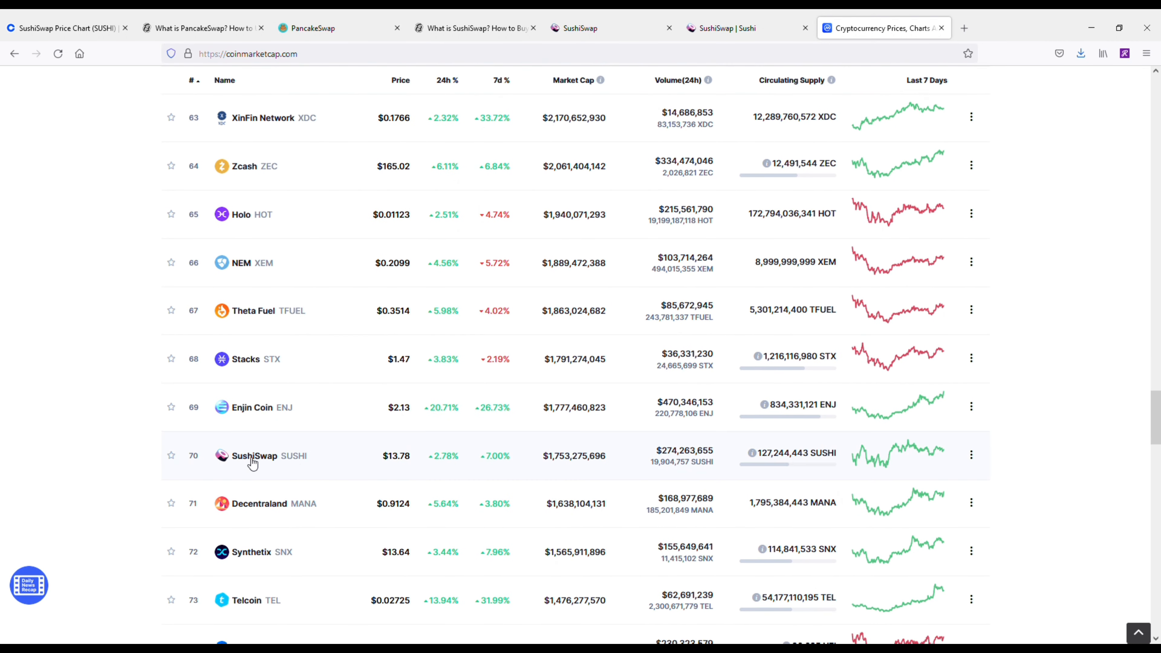
pyautogui.moveTo(294, 466)
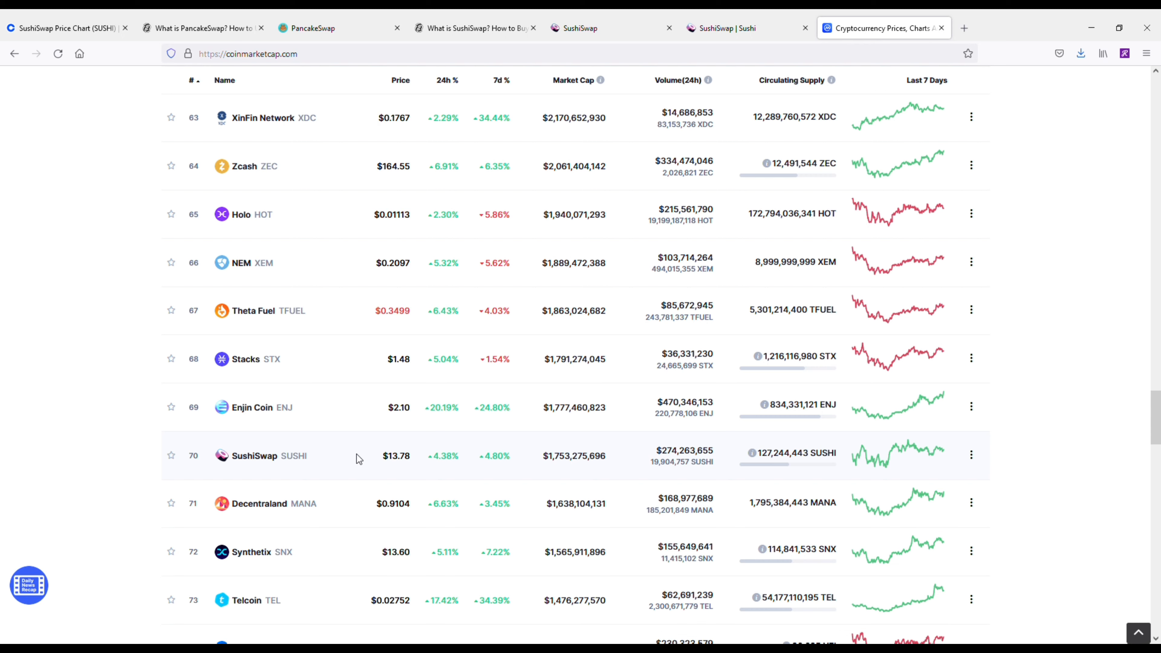
pyautogui.moveTo(93, 277)
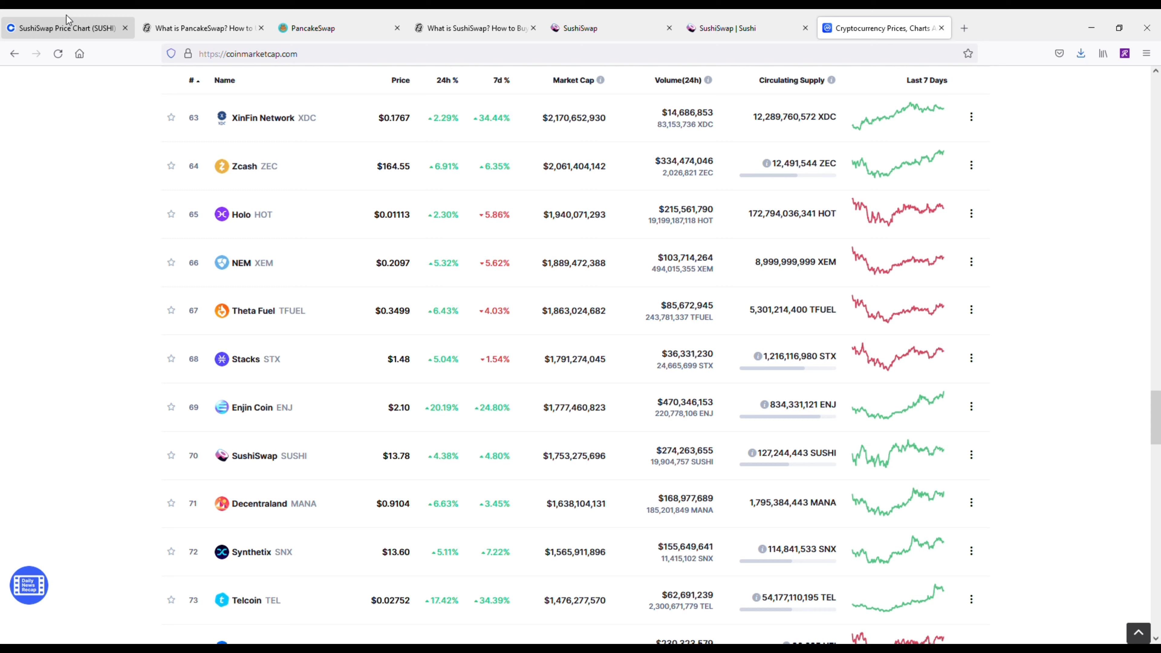
# - Return to Coinbase's SushiSwap price page, SUSHI at $13.78, up 305.43% over one year
pyautogui.click(66, 28)
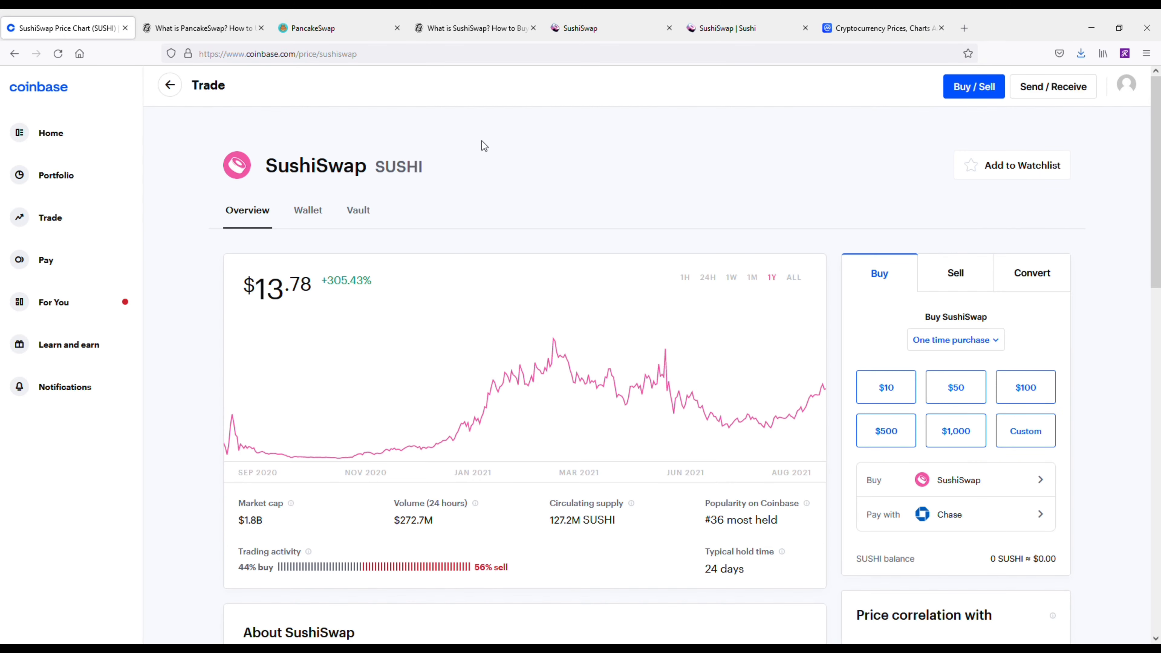
pyautogui.moveTo(503, 141)
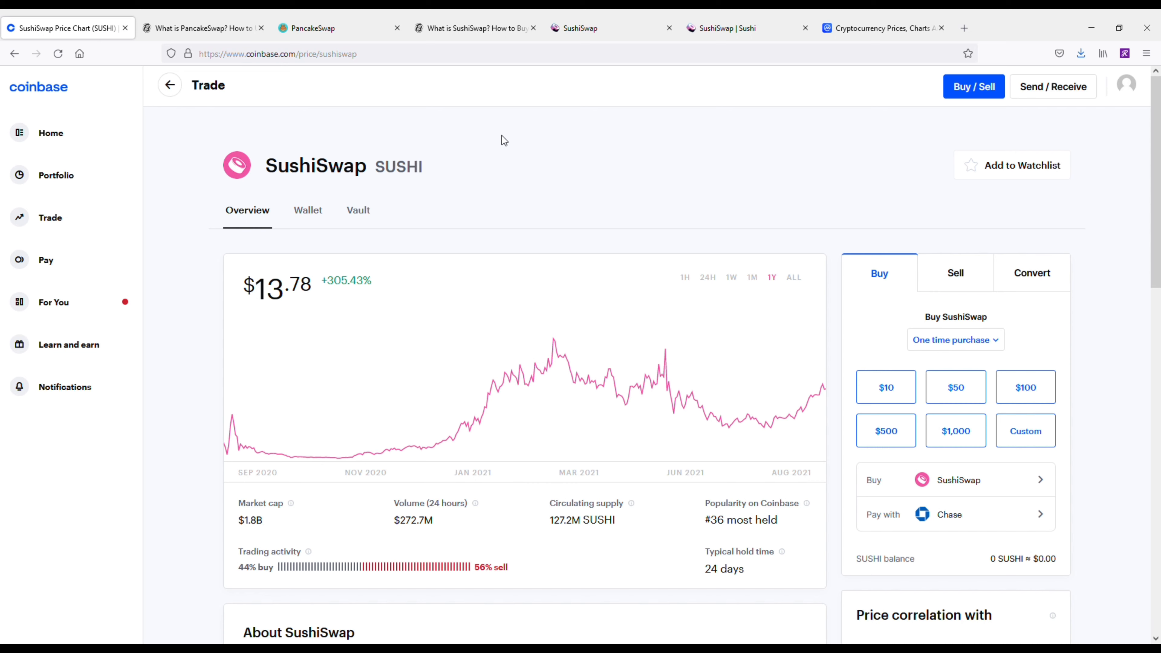
pyautogui.moveTo(525, 149)
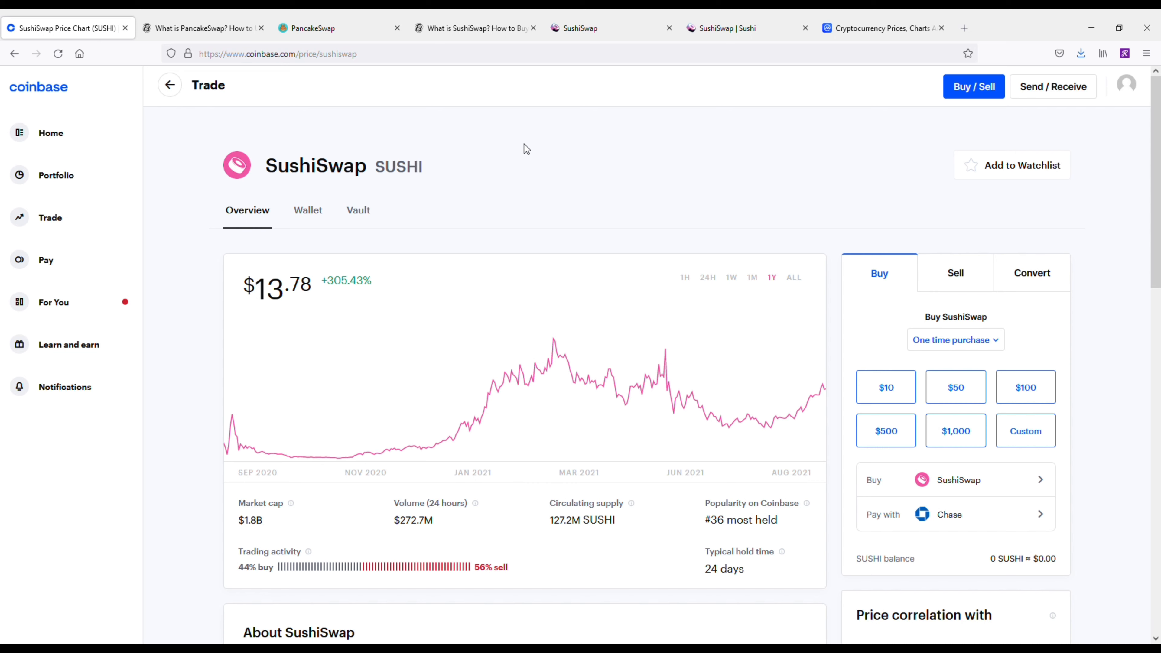